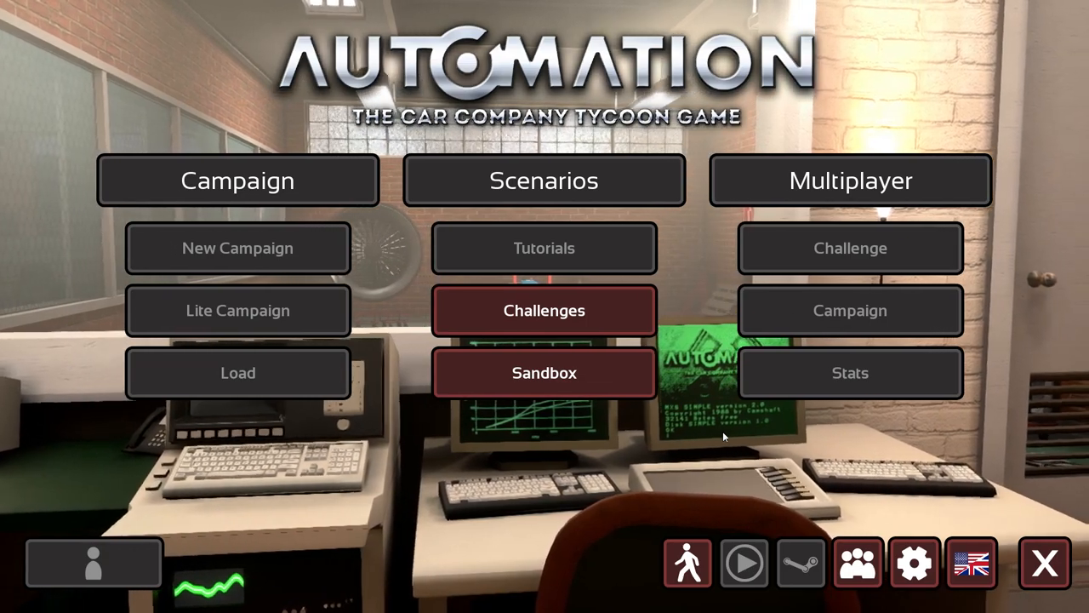
Step: Load the 1962 Timing TestEngine in Sandbox and step through its stages to the exhaust
{"action": "left_click", "coordinate": [544, 373]}
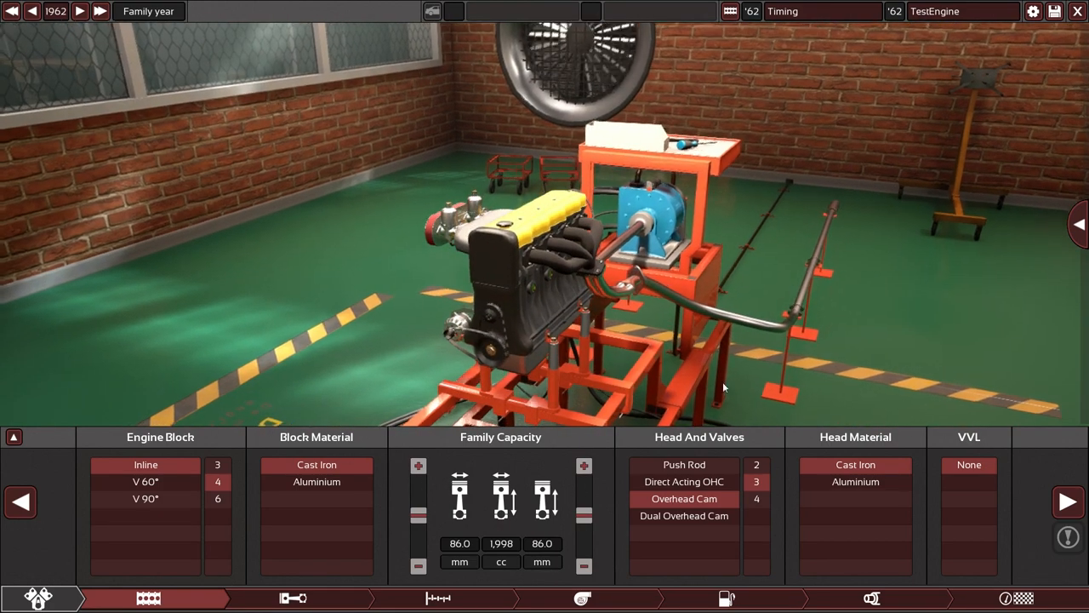
{"action": "mouse_move", "coordinate": [683, 499]}
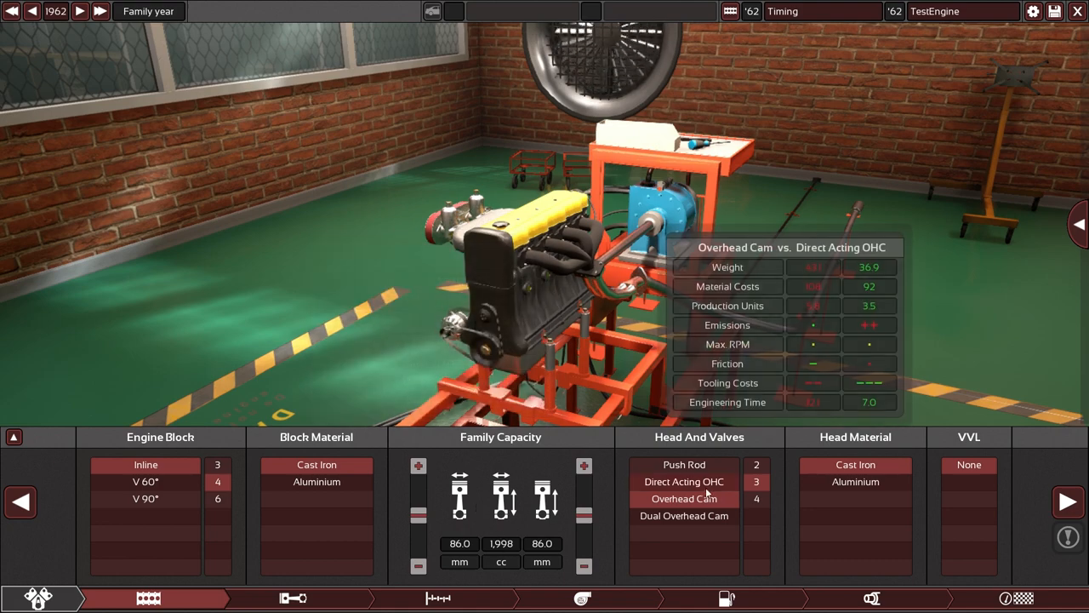
{"action": "left_click", "coordinate": [293, 595]}
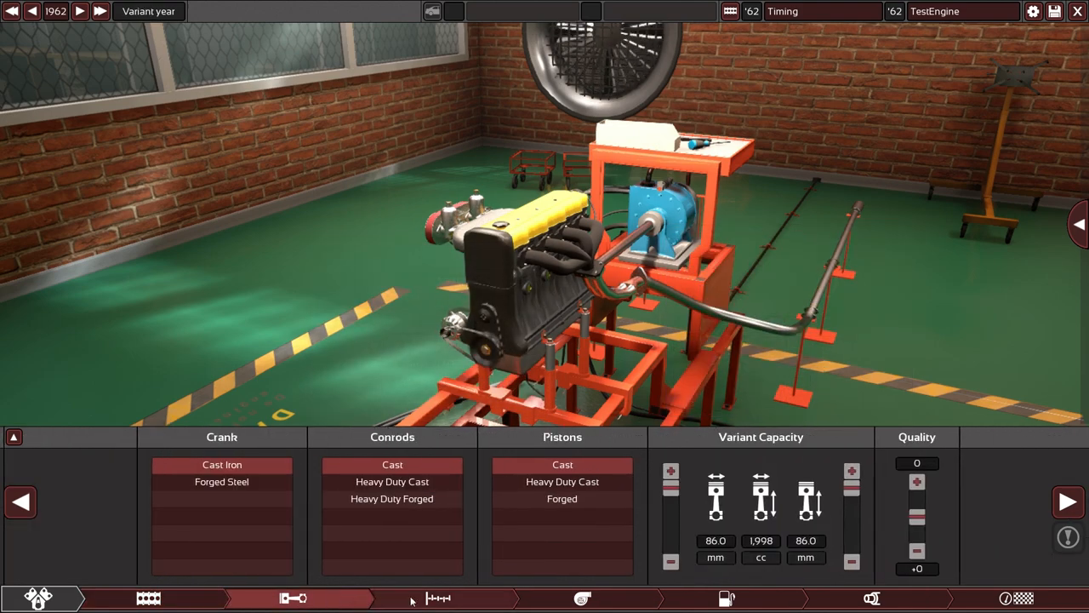
{"action": "left_click", "coordinate": [438, 597]}
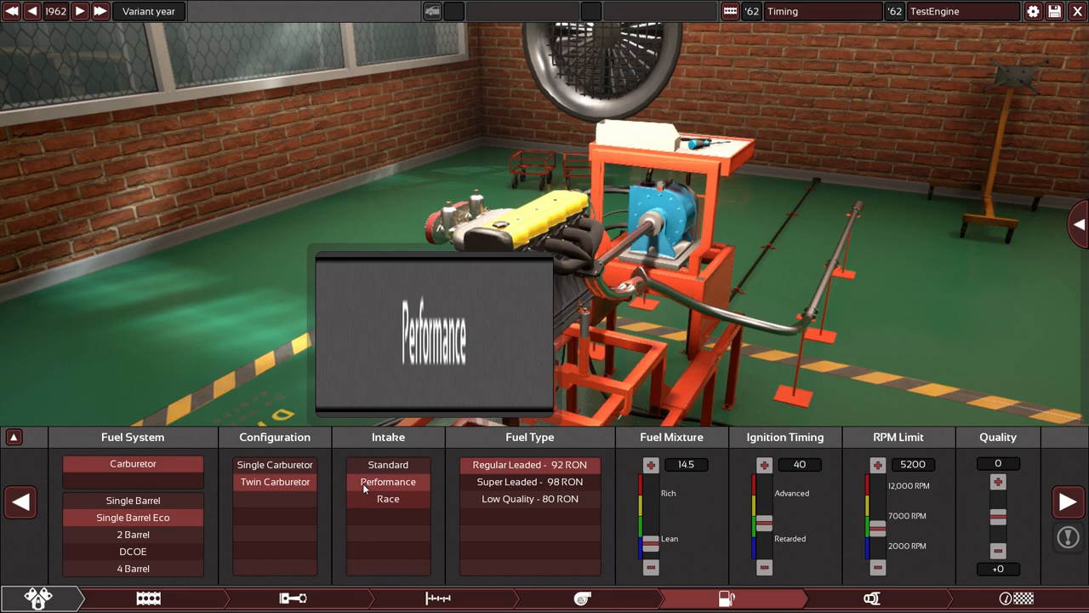
{"action": "mouse_move", "coordinate": [274, 489]}
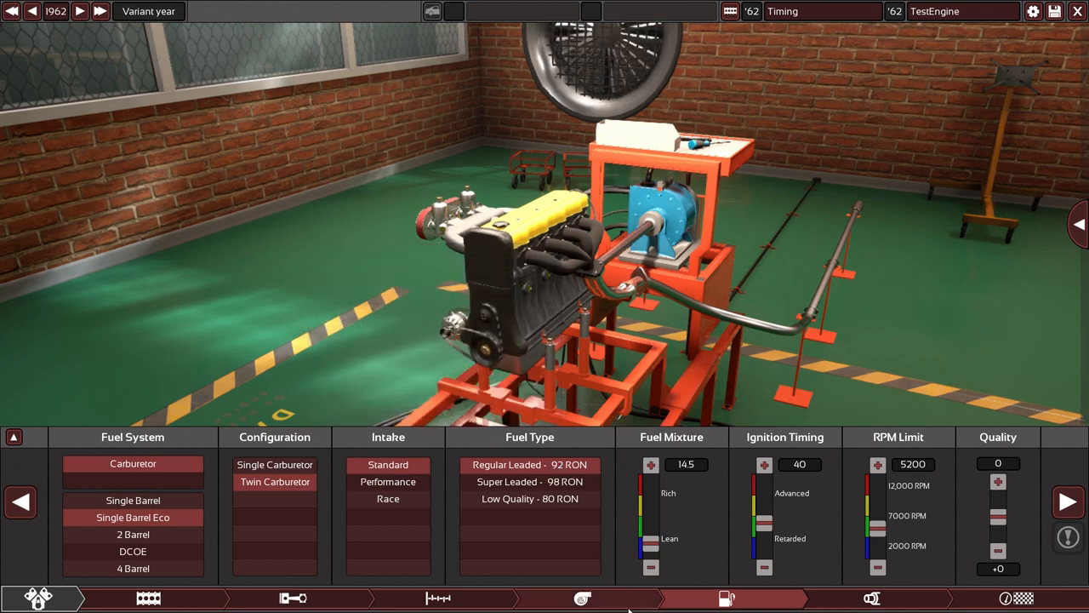
{"action": "left_click", "coordinate": [856, 596]}
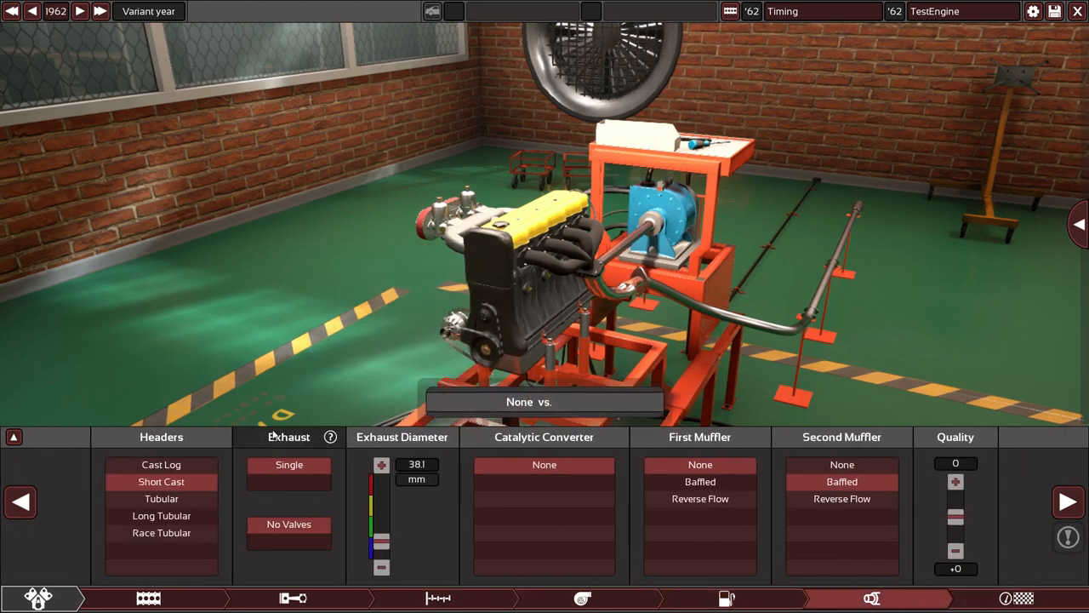
{"action": "mouse_move", "coordinate": [383, 547]}
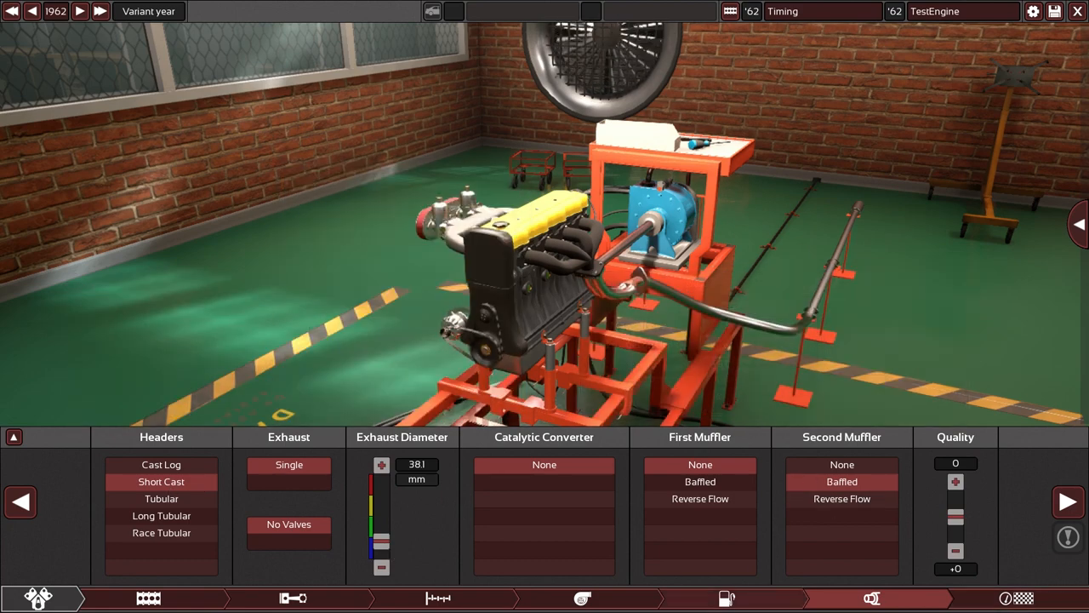
Step: Show the engine stats overlay, then raise the carb engine's ignition timing from 40 to 55
{"action": "left_click", "coordinate": [18, 435]}
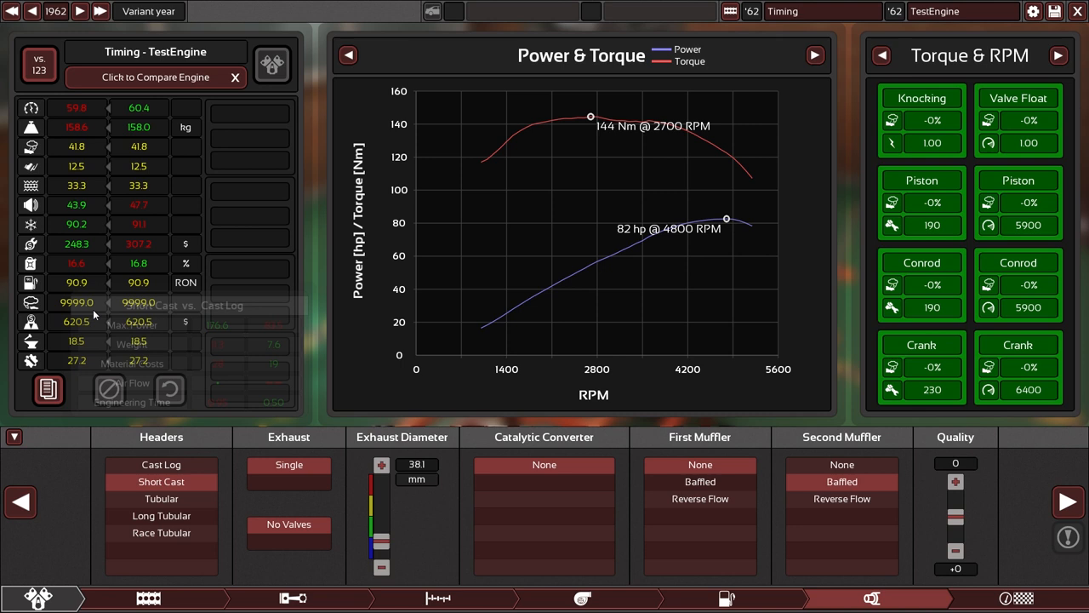
{"action": "mouse_move", "coordinate": [141, 285]}
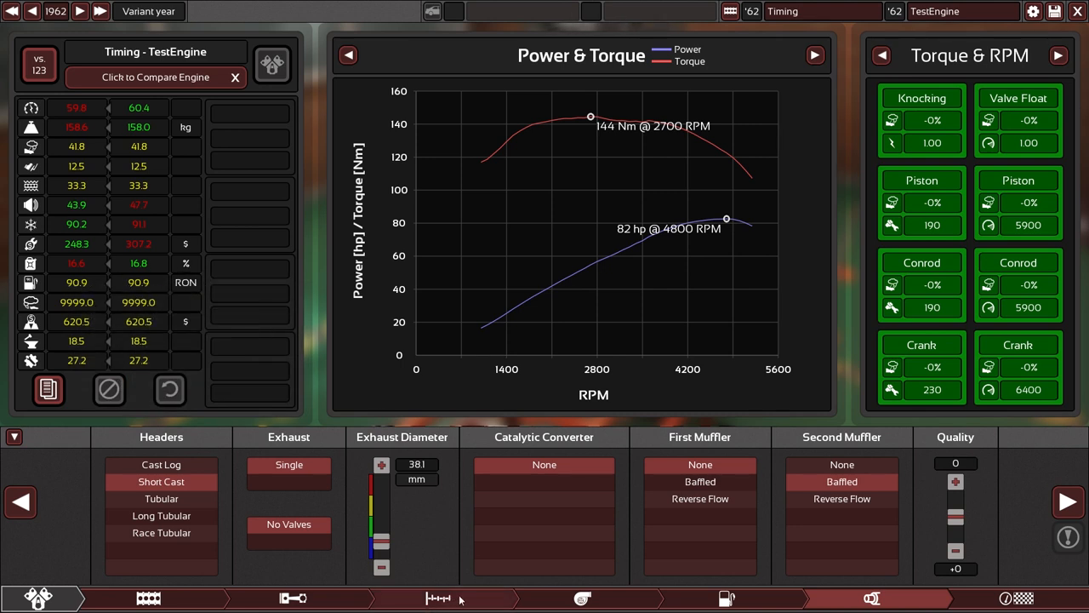
{"action": "left_click", "coordinate": [726, 595]}
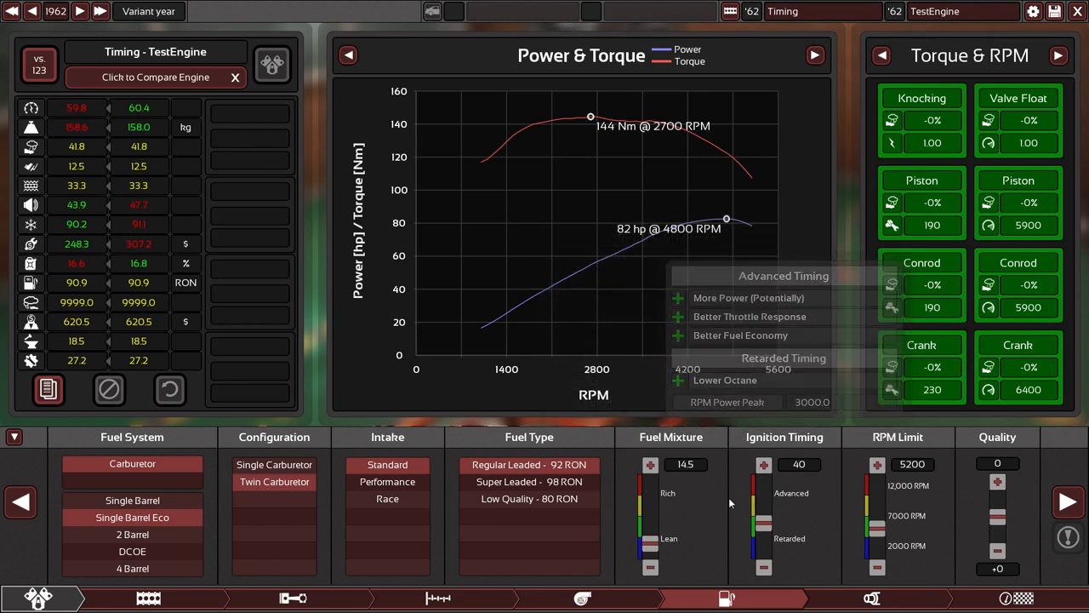
{"action": "mouse_move", "coordinate": [747, 504]}
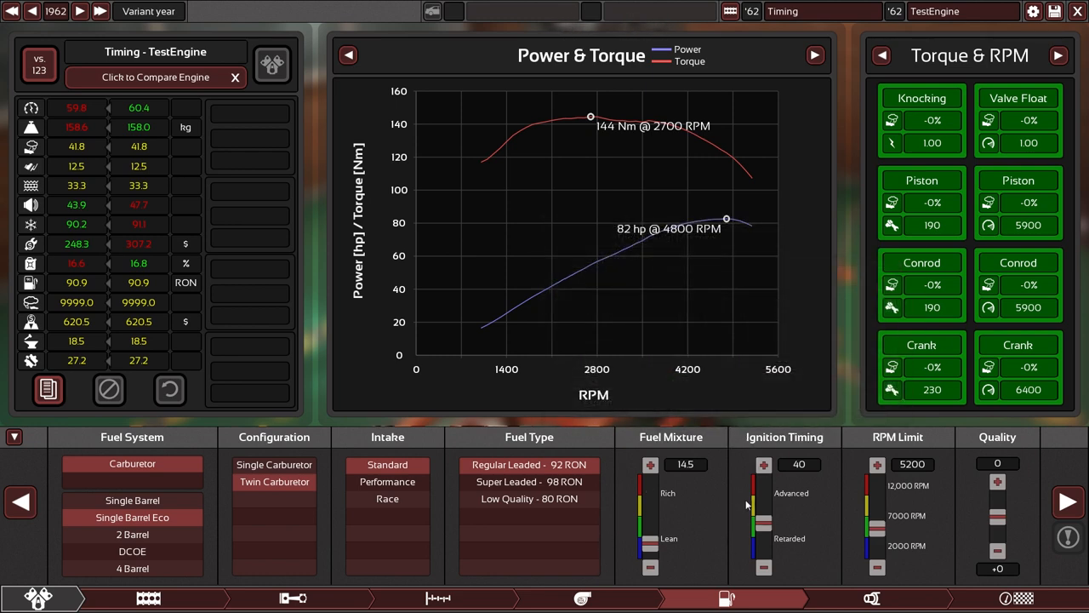
{"action": "mouse_move", "coordinate": [762, 500]}
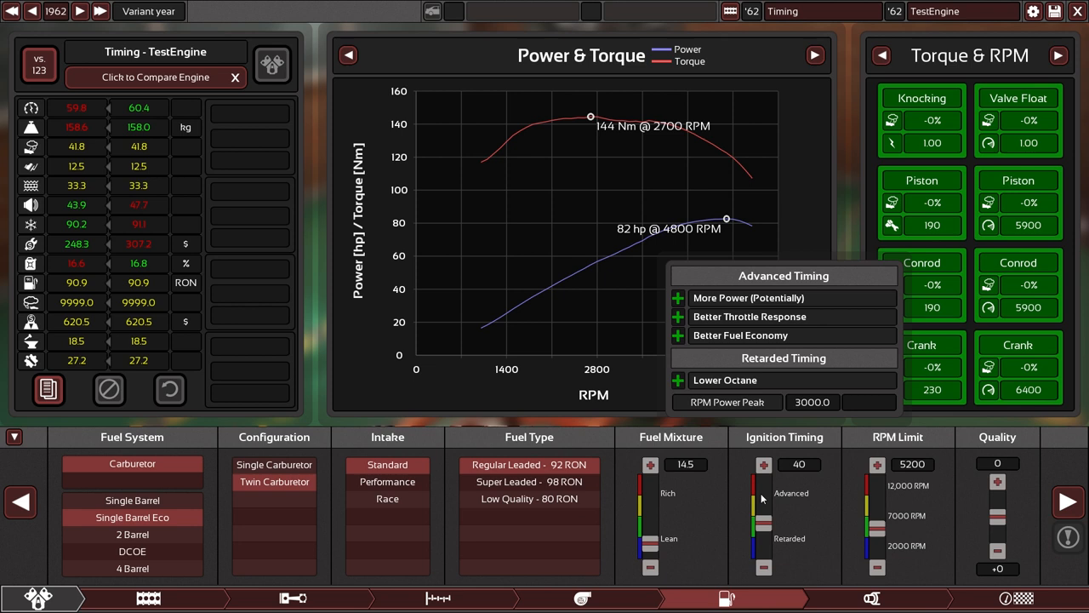
{"action": "mouse_move", "coordinate": [771, 506]}
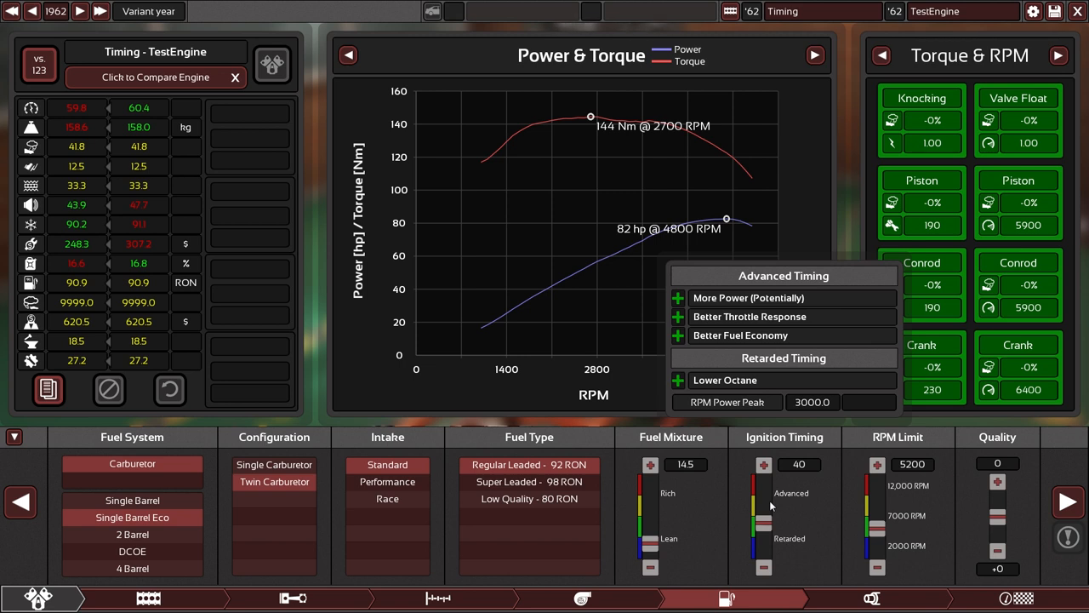
{"action": "mouse_move", "coordinate": [765, 511]}
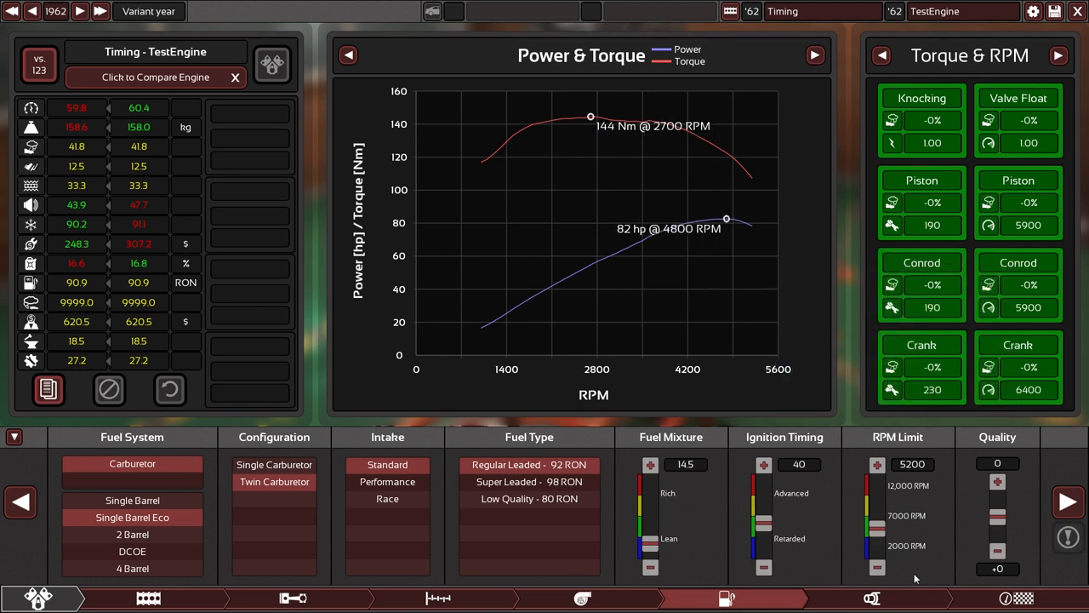
{"action": "mouse_move", "coordinate": [804, 545]}
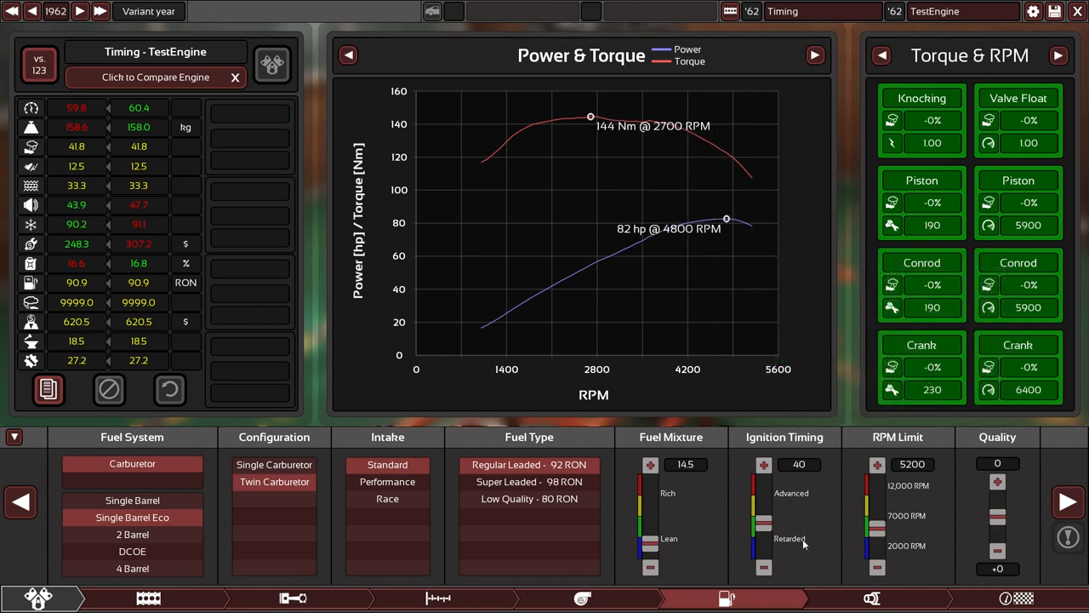
{"action": "mouse_move", "coordinate": [768, 526]}
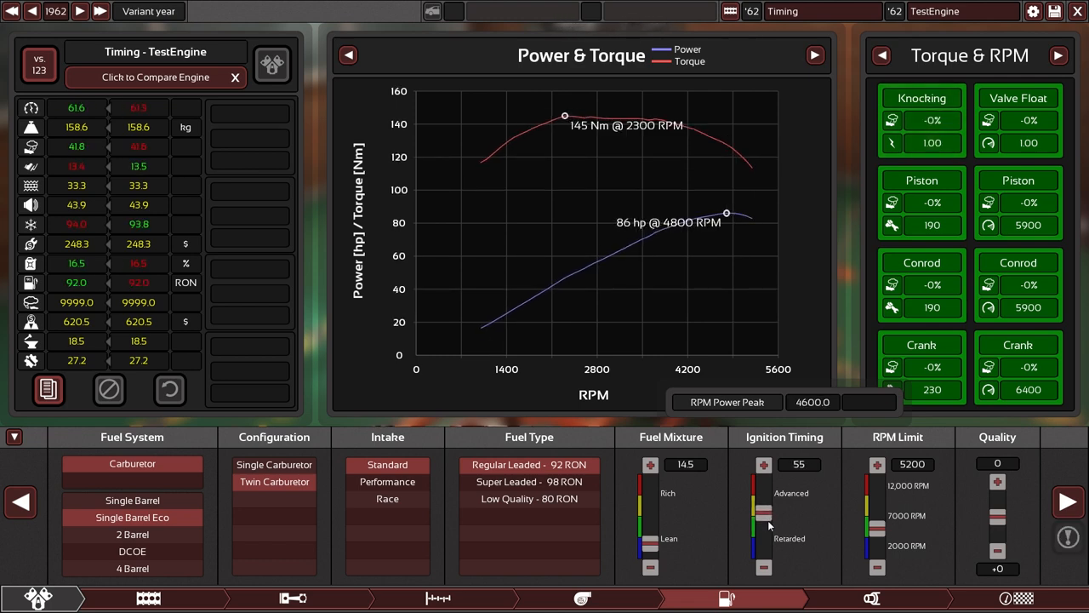
Step: Sweep ignition timing through 63, 40 and 56 up to 80, triggering knocking
{"action": "left_click", "coordinate": [434, 595]}
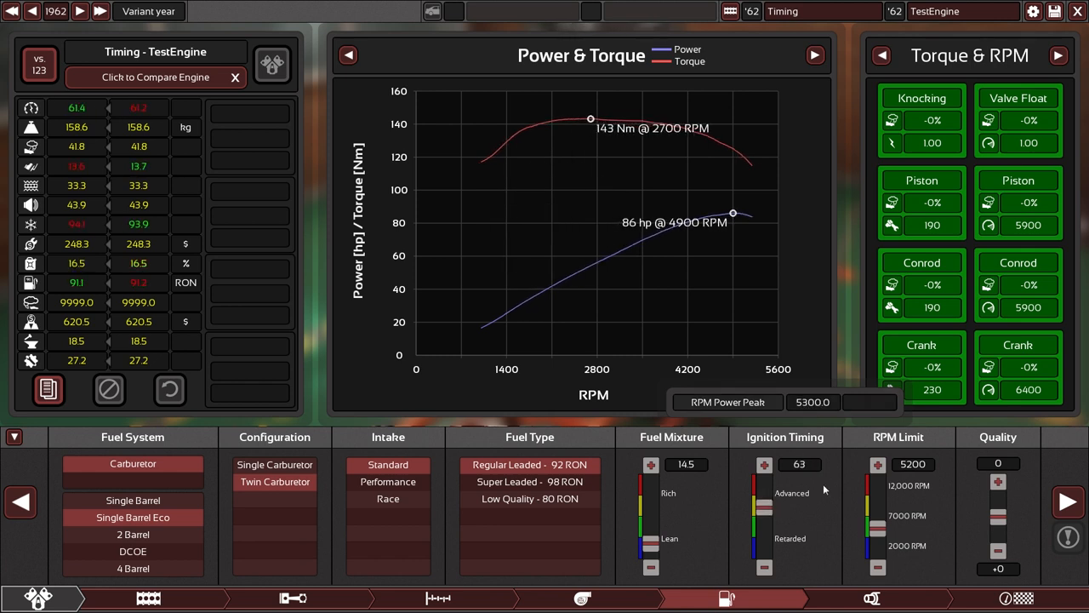
{"action": "mouse_move", "coordinate": [898, 317]}
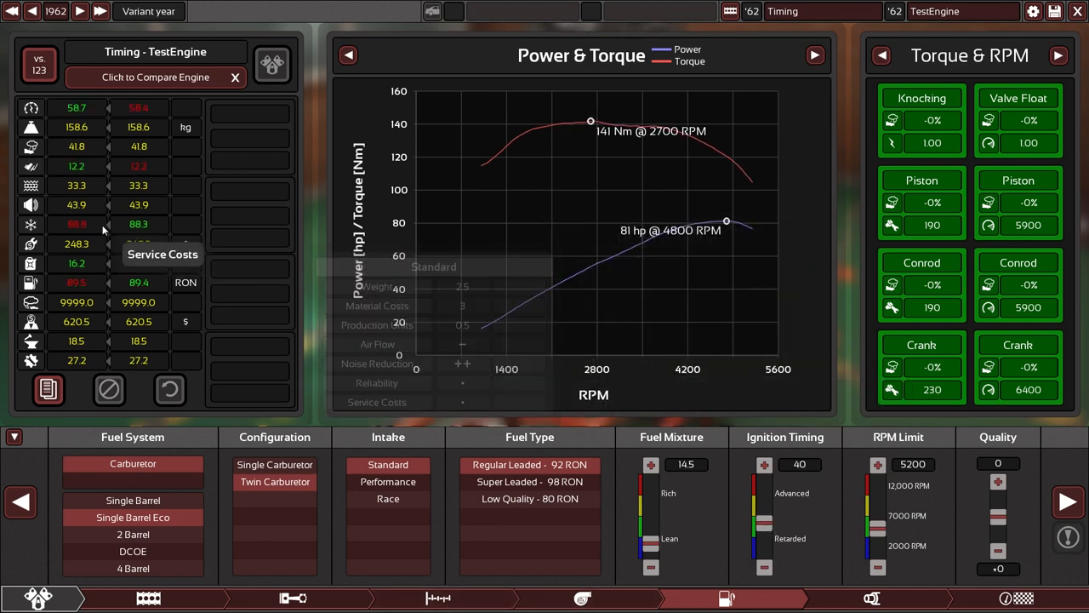
{"action": "mouse_move", "coordinate": [136, 294]}
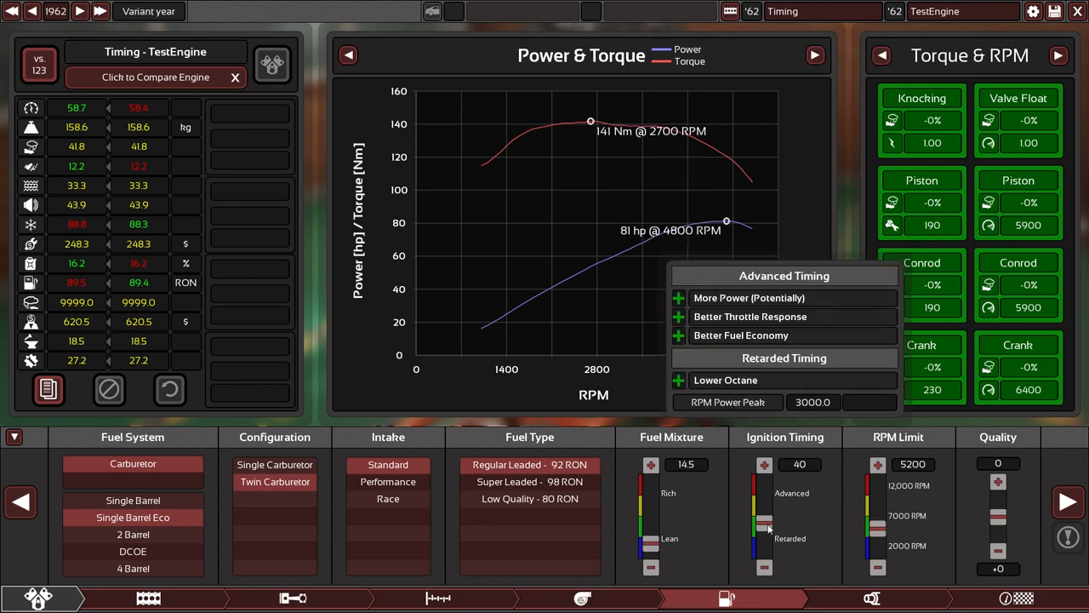
{"action": "mouse_move", "coordinate": [770, 512]}
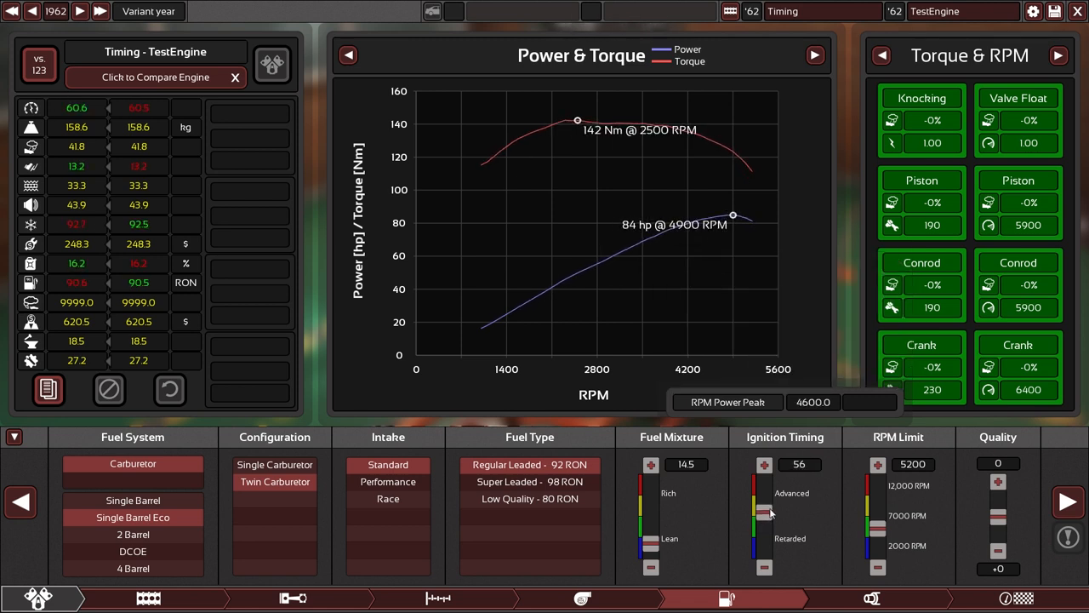
{"action": "left_click", "coordinate": [764, 464]}
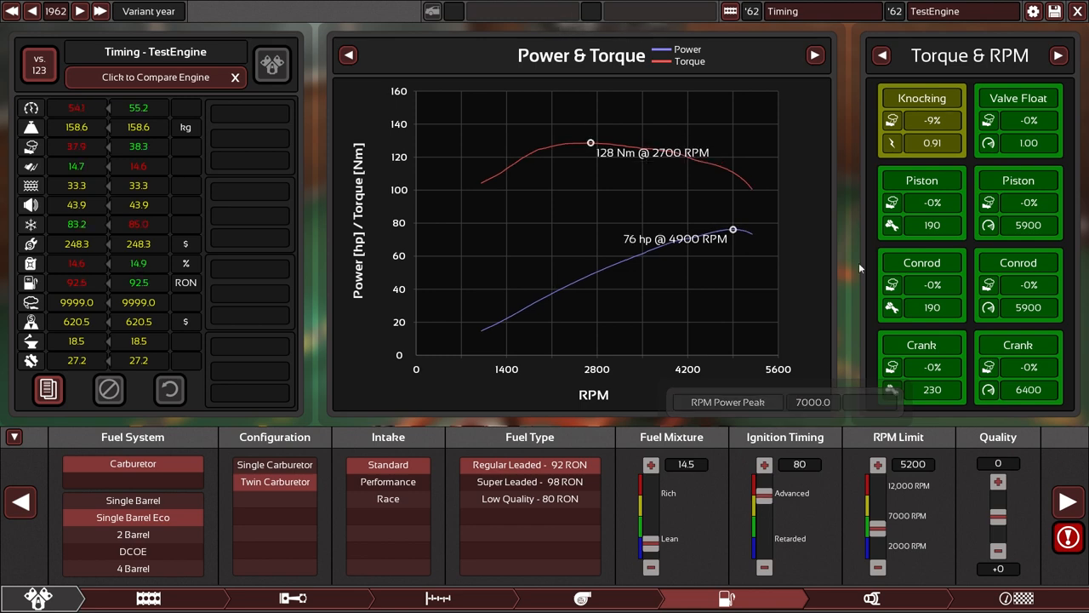
Step: View the twin-carburettor fuel settings with ignition timing at 44
{"action": "left_click", "coordinate": [440, 596]}
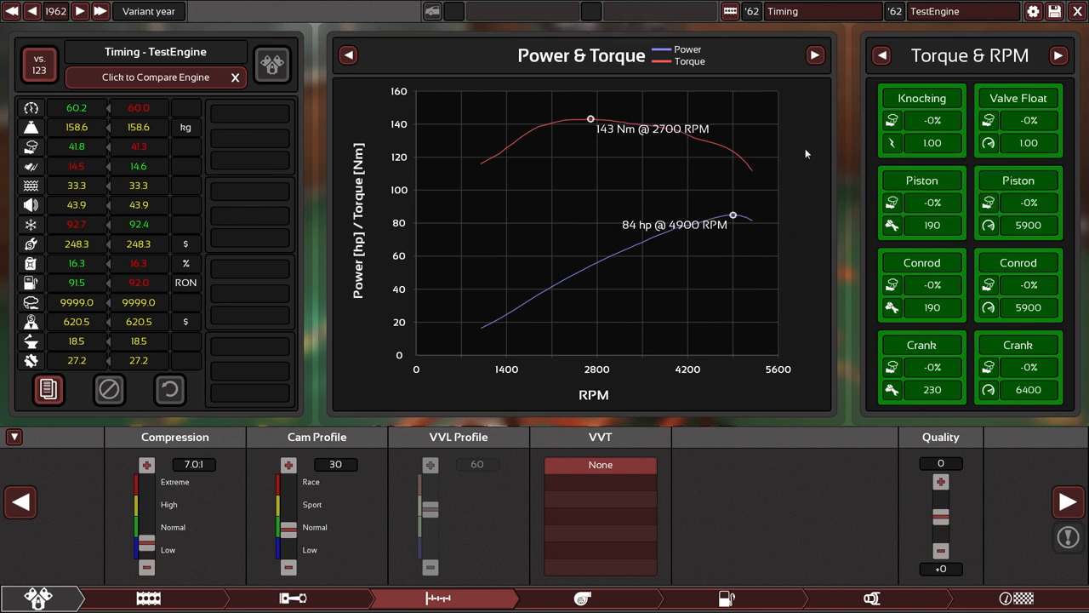
{"action": "mouse_move", "coordinate": [824, 188]}
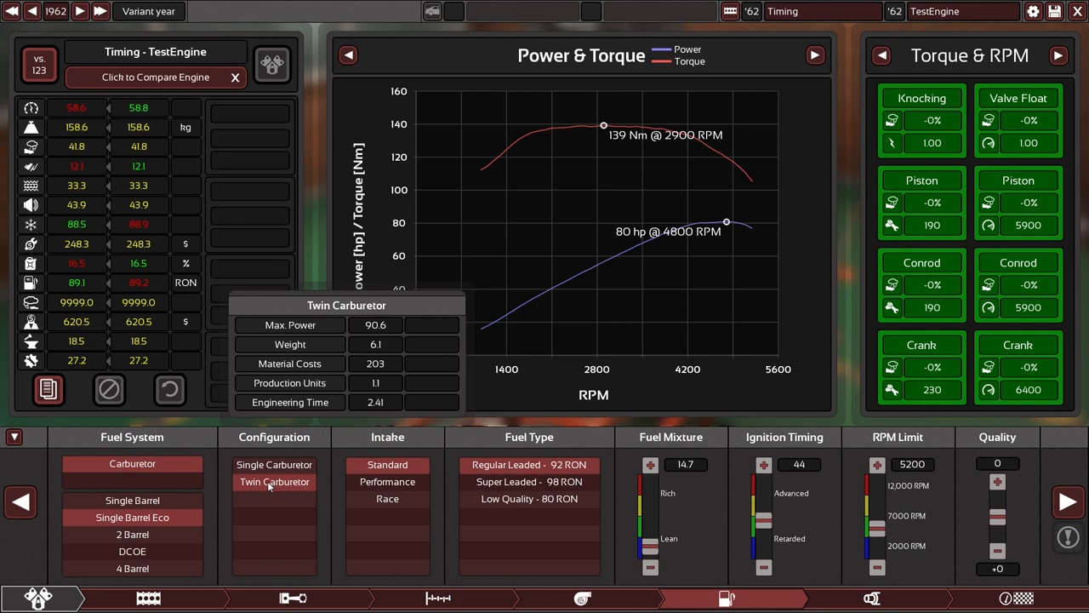
Step: Drop ignition timing to 40 and view the short cast headers and 31.8 mm exhaust
{"action": "left_click", "coordinate": [1057, 54]}
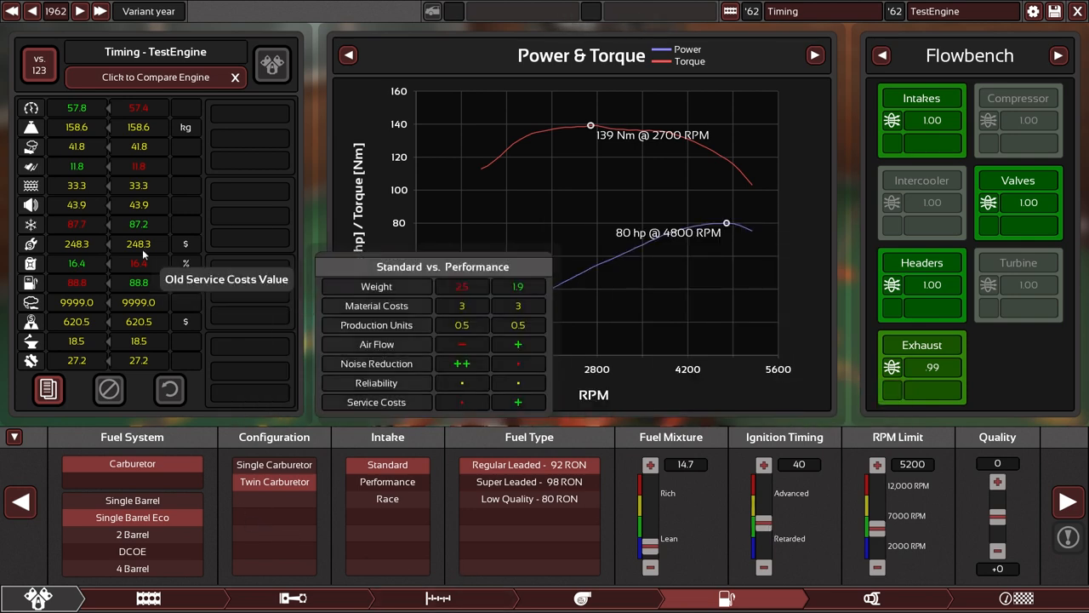
{"action": "mouse_move", "coordinate": [98, 288]}
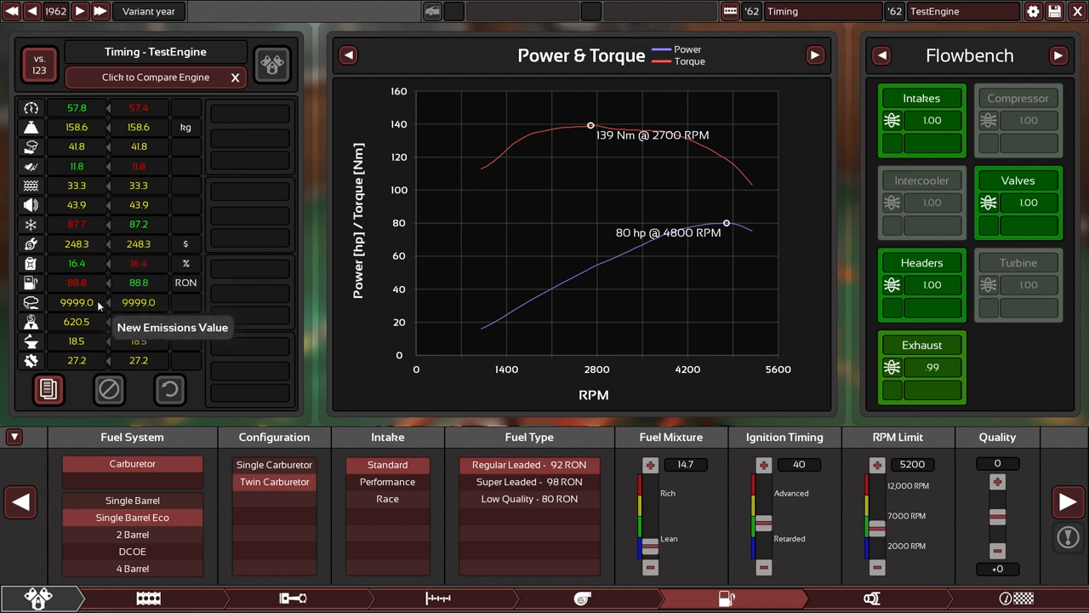
{"action": "left_click", "coordinate": [872, 597]}
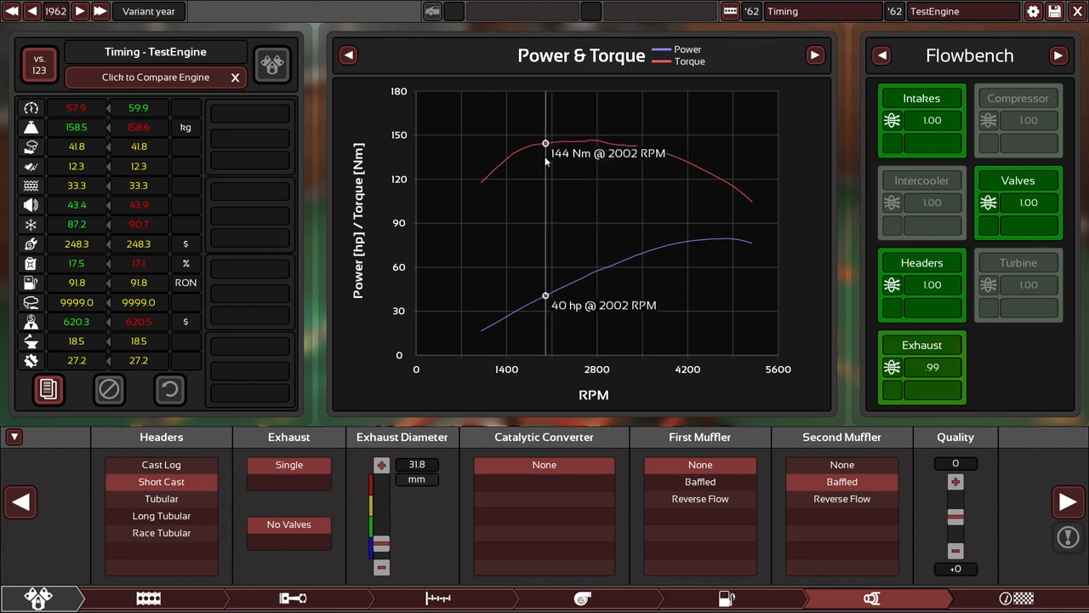
Step: Advance ignition timing to 43, giving 80 hp at 4800 RPM and 146 Nm
{"action": "left_click", "coordinate": [726, 595]}
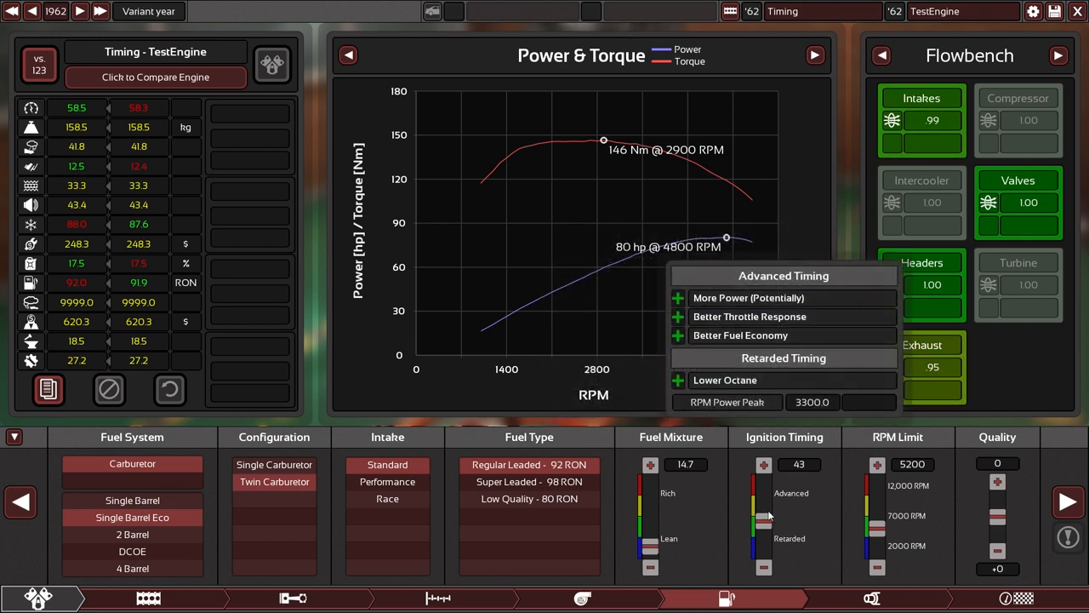
{"action": "mouse_move", "coordinate": [767, 519]}
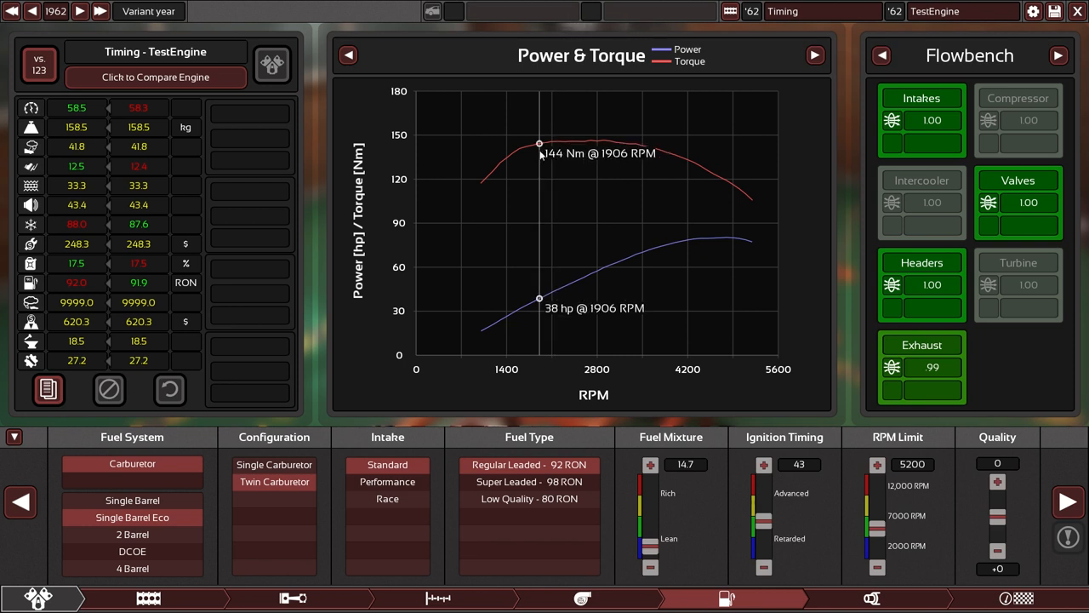
{"action": "mouse_move", "coordinate": [602, 138]}
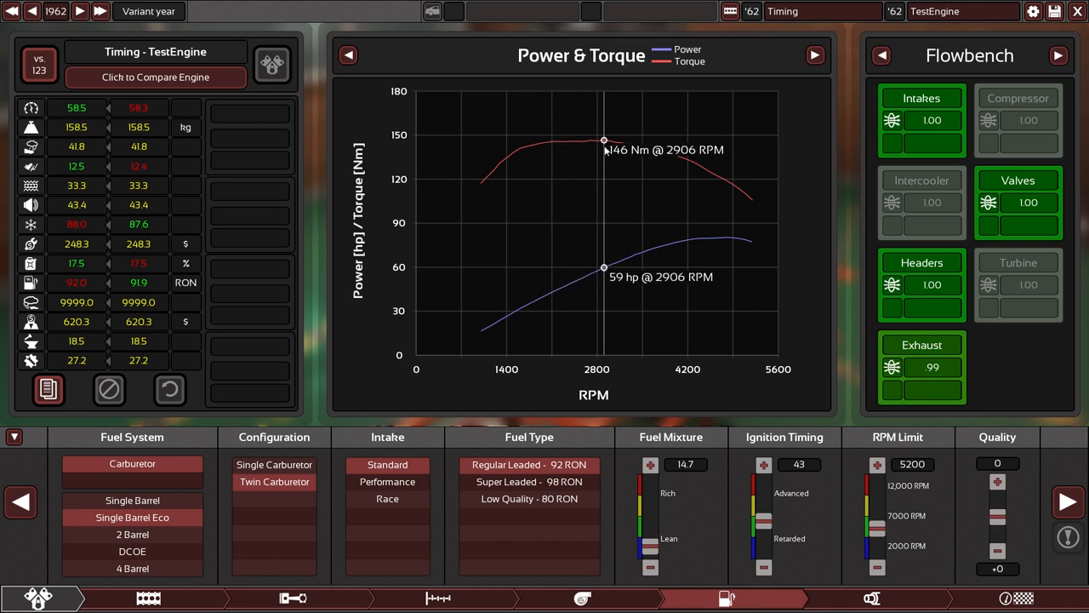
{"action": "mouse_move", "coordinate": [538, 176]}
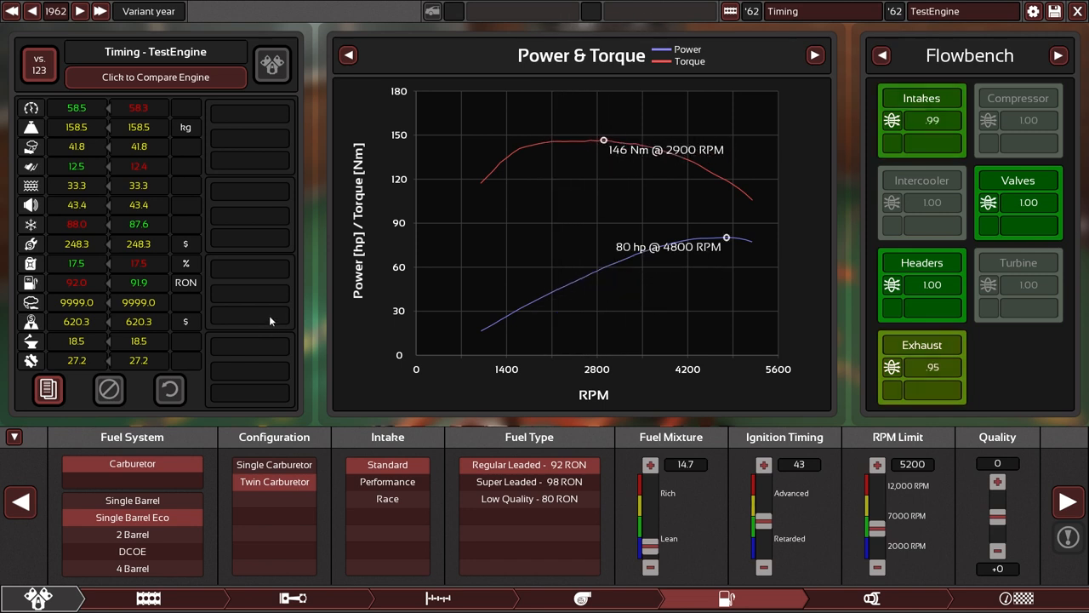
{"action": "mouse_move", "coordinate": [291, 262]}
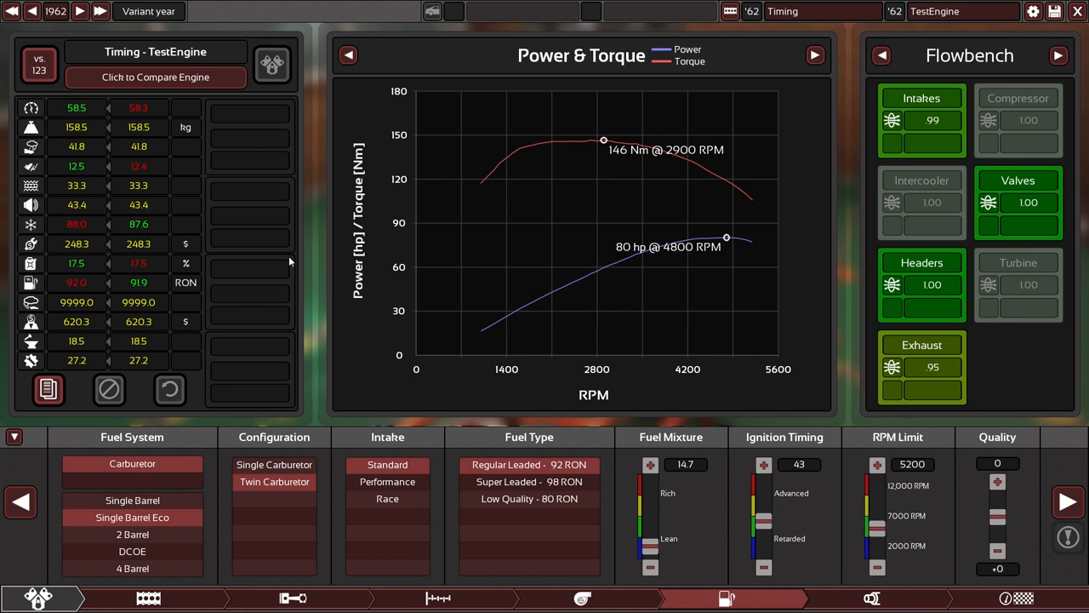
{"action": "mouse_move", "coordinate": [48, 390]}
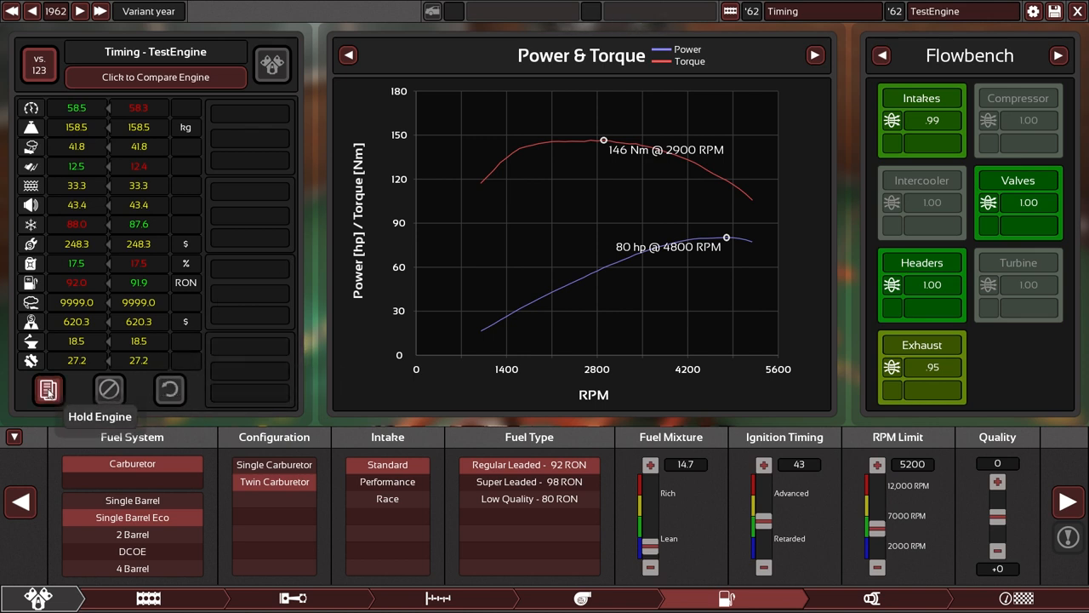
Step: Hold the 80 hp, timing-43 engine as the comparison baseline
{"action": "left_click", "coordinate": [46, 391]}
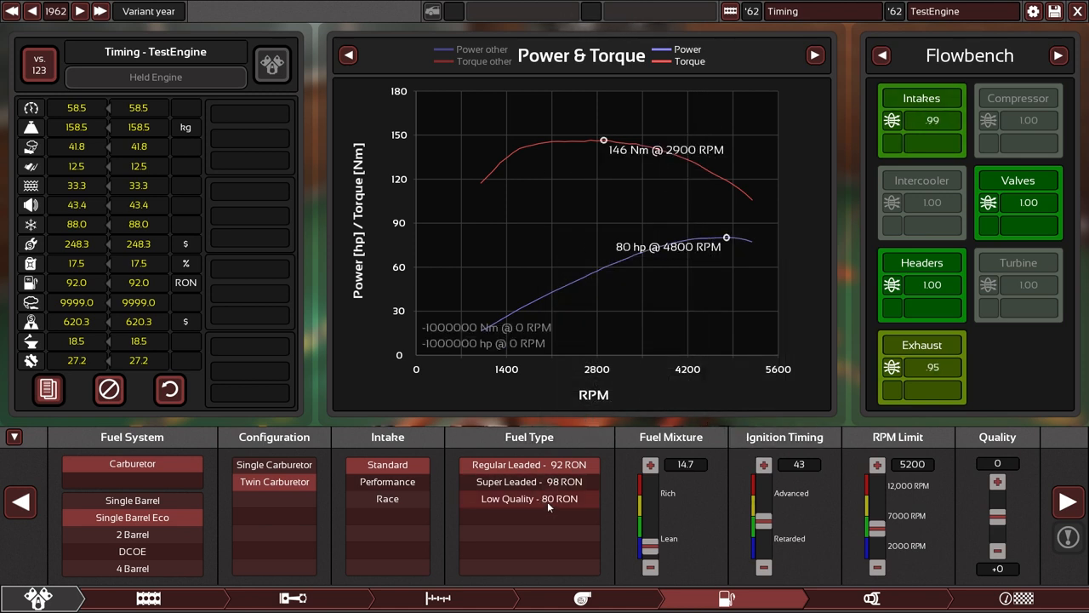
Step: Raise cam profile from 30 to 50 and rev limit to 5800, reaching 89 hp and 148 Nm
{"action": "left_click", "coordinate": [426, 597]}
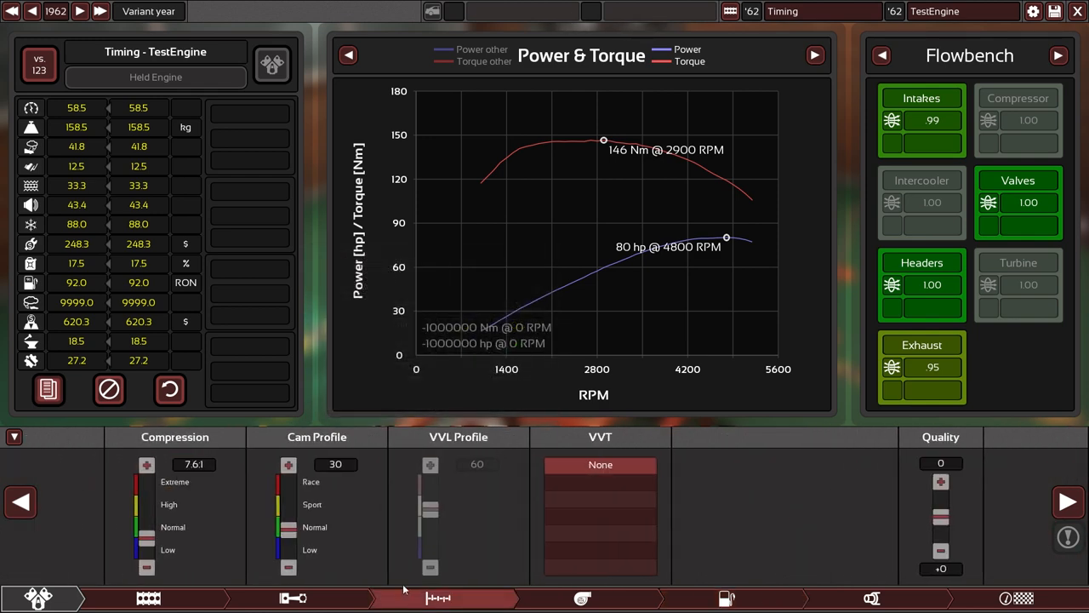
{"action": "mouse_move", "coordinate": [921, 46]}
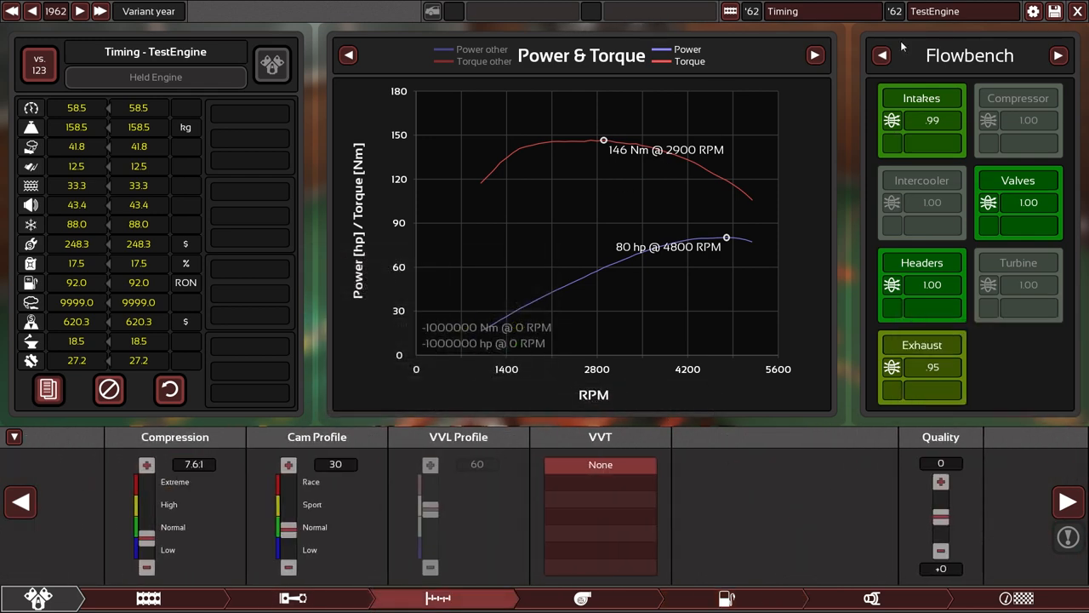
{"action": "left_click", "coordinate": [1055, 55]}
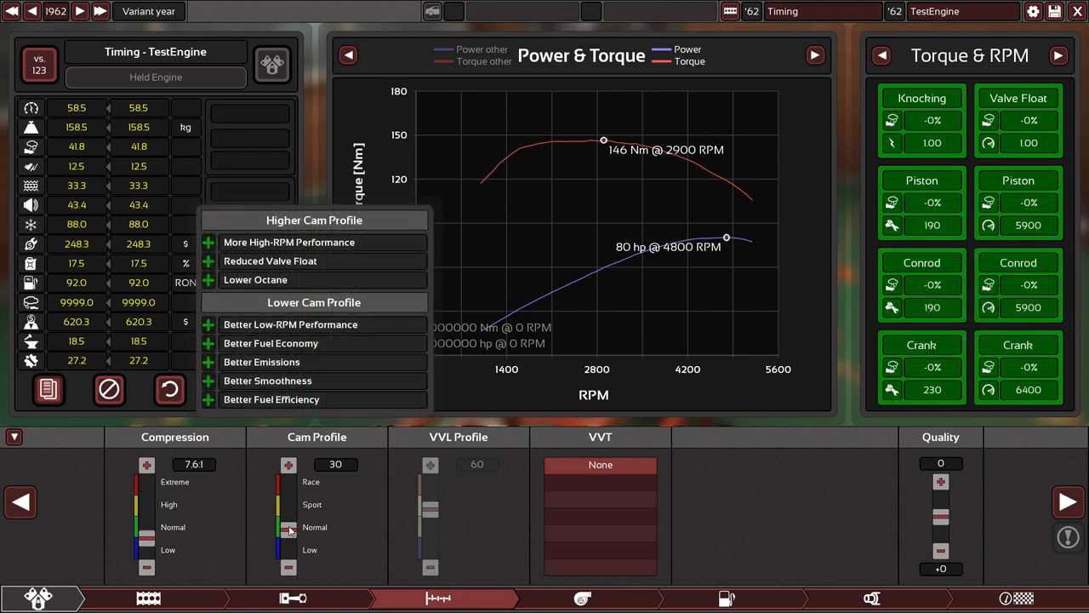
{"action": "left_click_drag", "start_coordinate": [288, 526], "coordinate": [287, 505]}
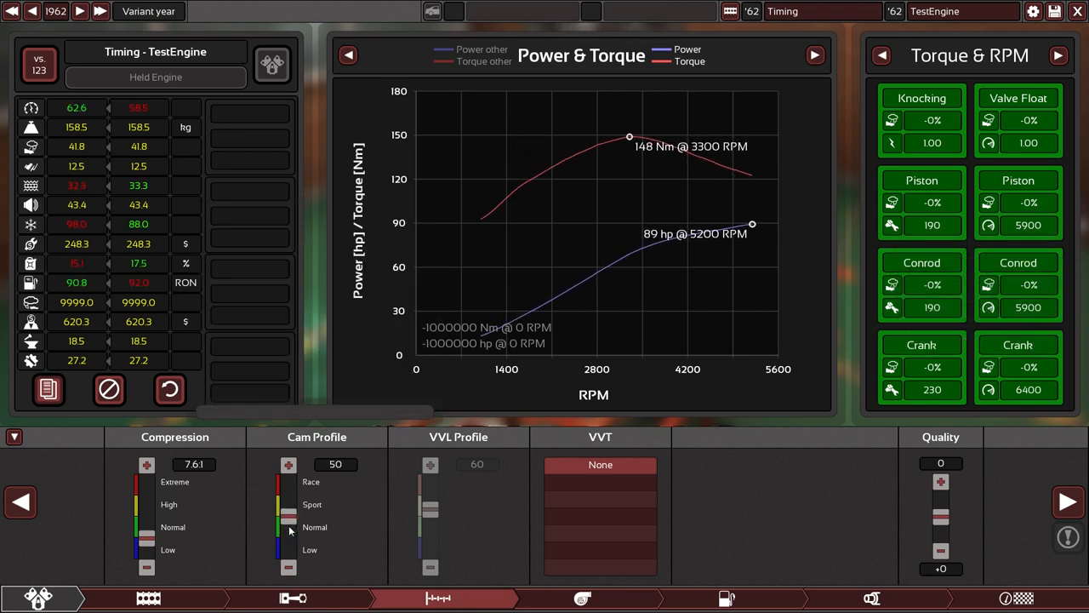
{"action": "left_click", "coordinate": [288, 464]}
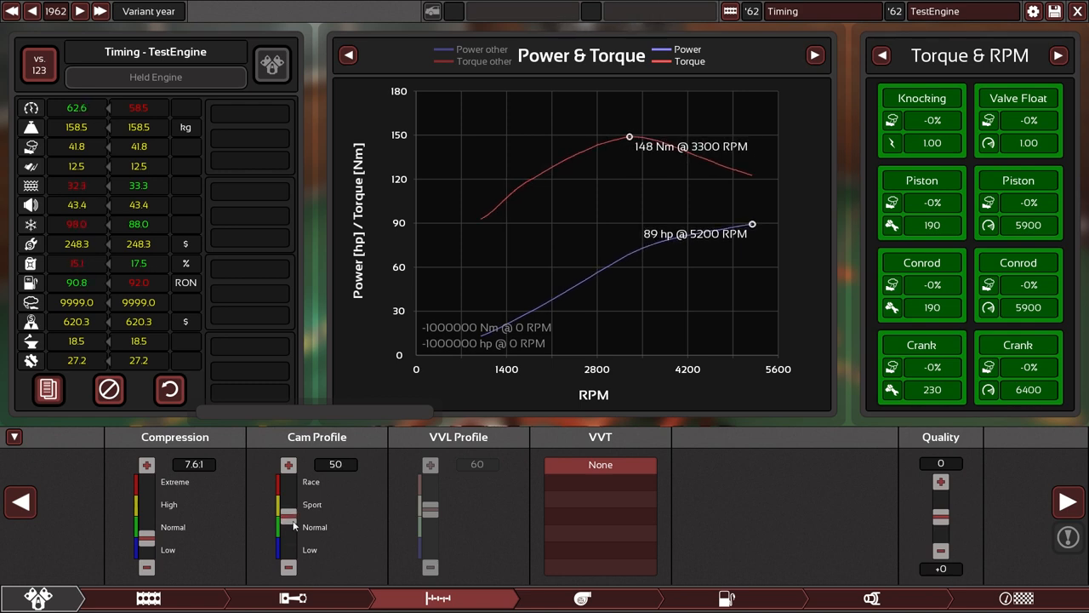
{"action": "left_click", "coordinate": [726, 597]}
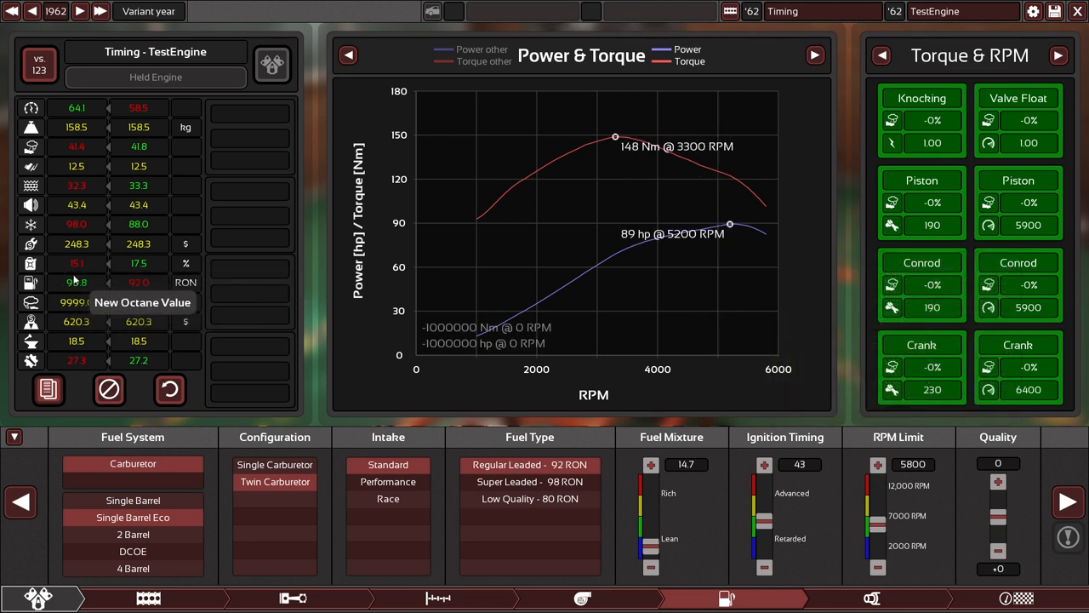
{"action": "mouse_move", "coordinate": [73, 290]}
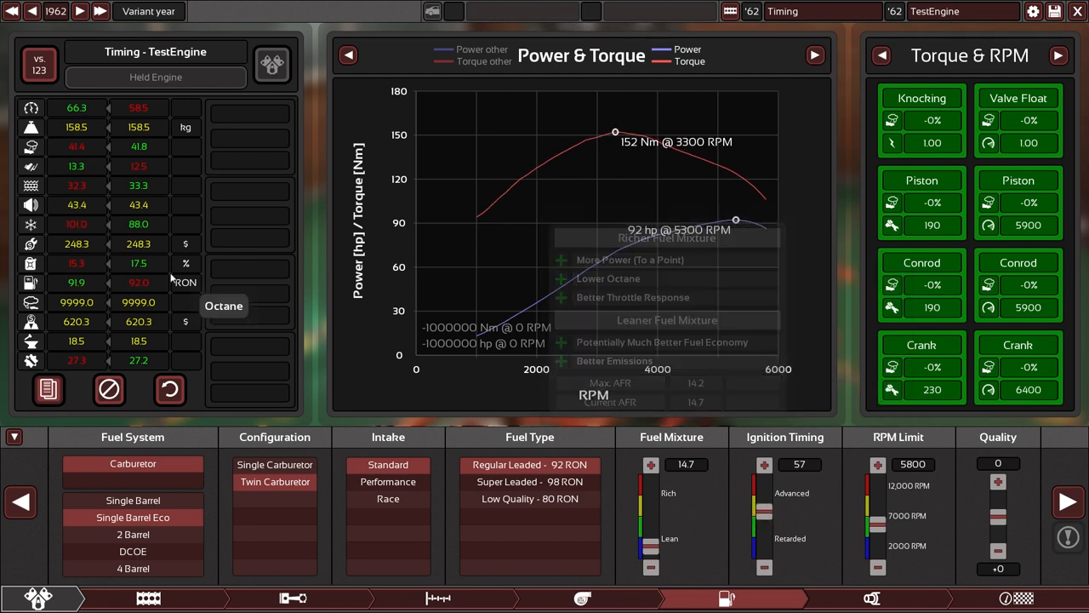
{"action": "mouse_move", "coordinate": [83, 275]}
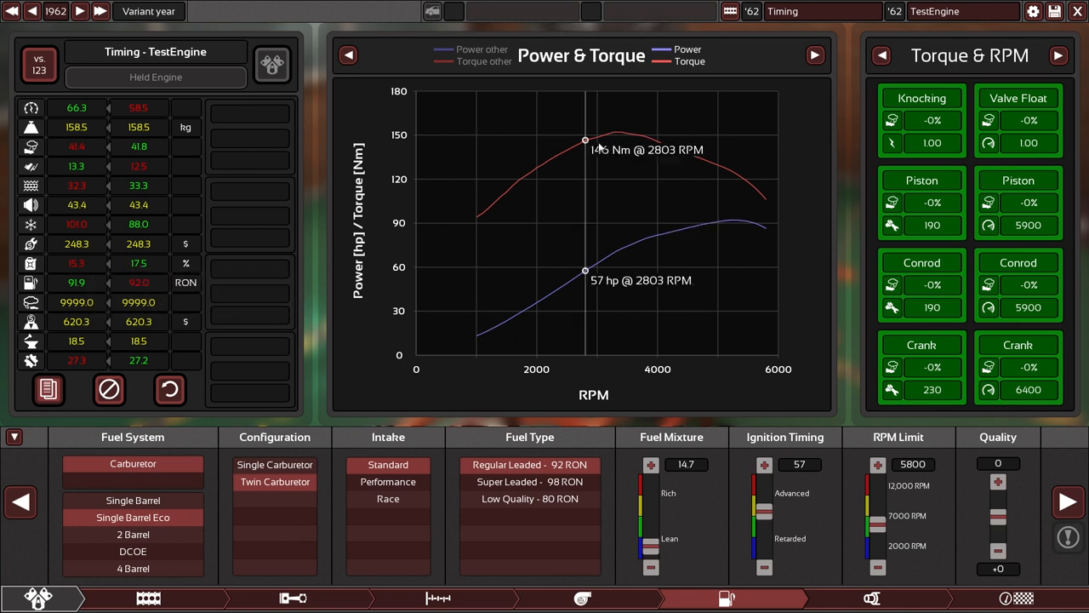
{"action": "mouse_move", "coordinate": [531, 174]}
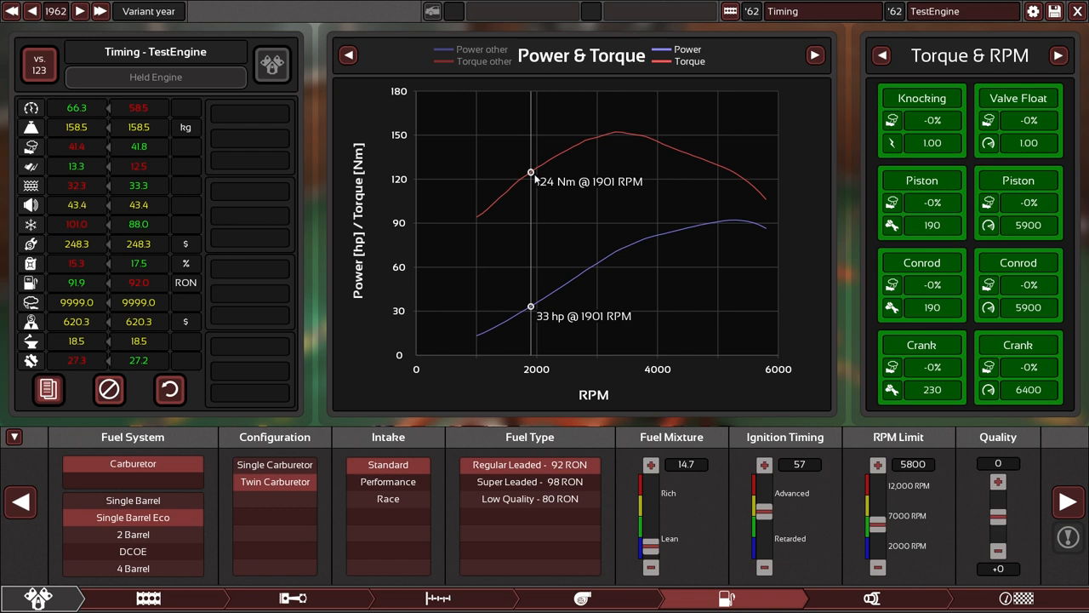
{"action": "mouse_move", "coordinate": [530, 204]}
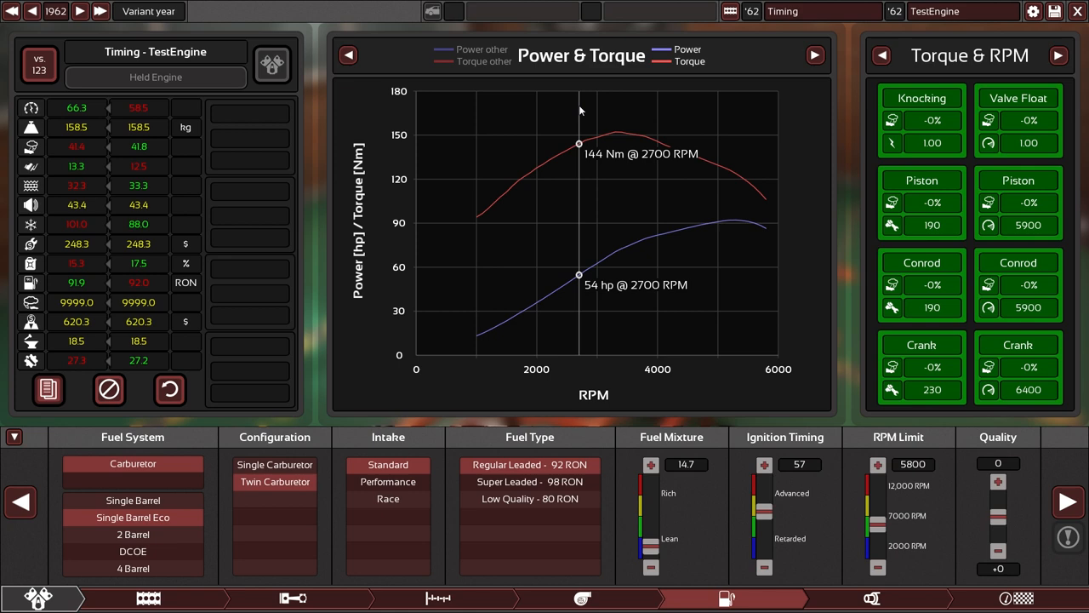
{"action": "left_click", "coordinate": [856, 595]}
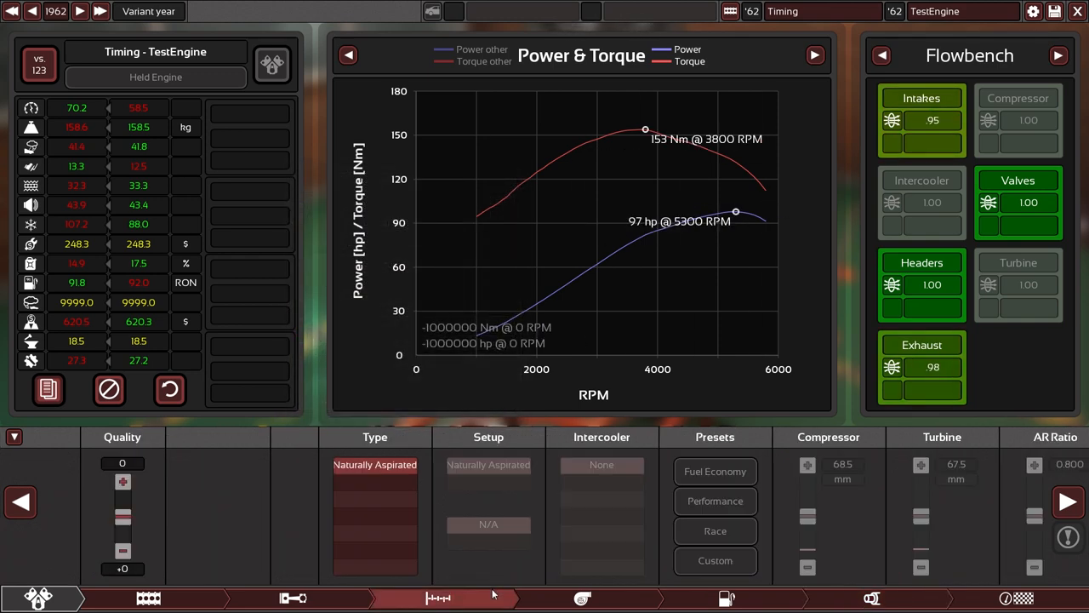
Step: Show the fuel and ignition settings, then switch to the 2017 Exhaust Tester Standard engine
{"action": "left_click", "coordinate": [726, 597]}
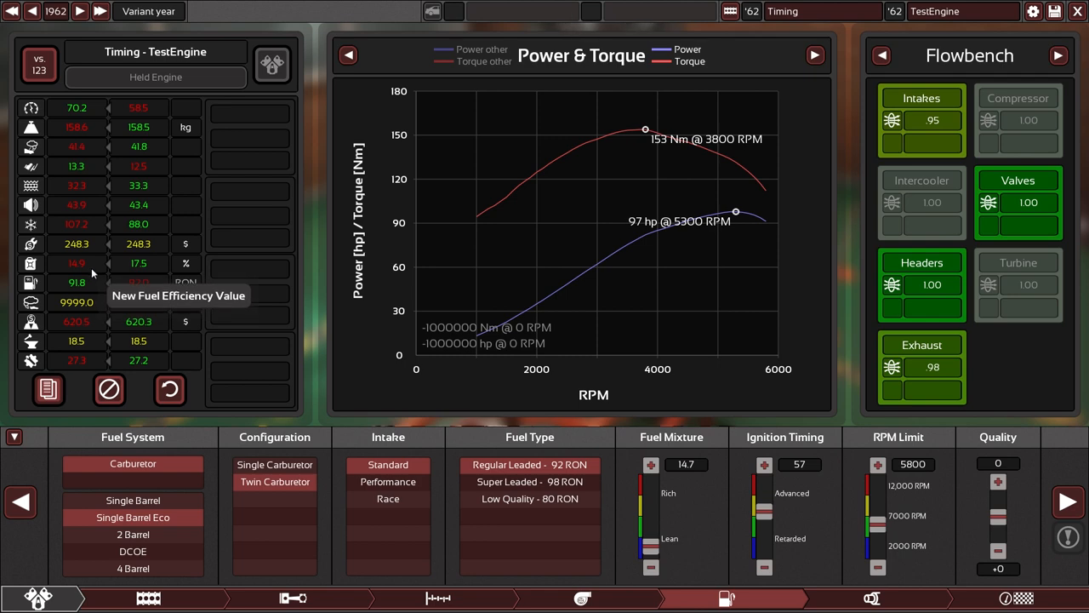
{"action": "mouse_move", "coordinate": [139, 340]}
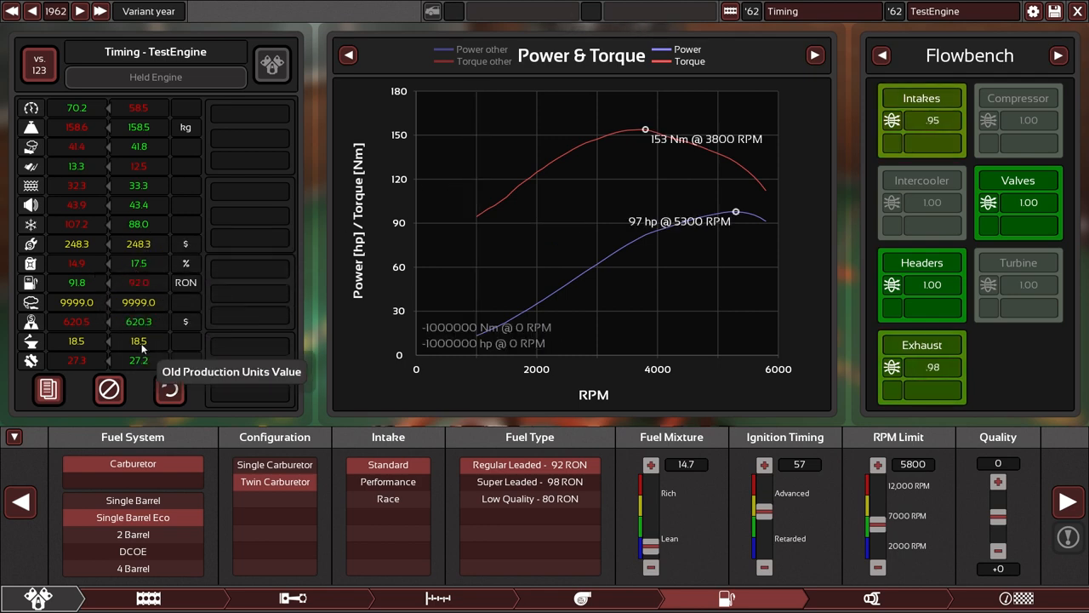
{"action": "mouse_move", "coordinate": [169, 390]}
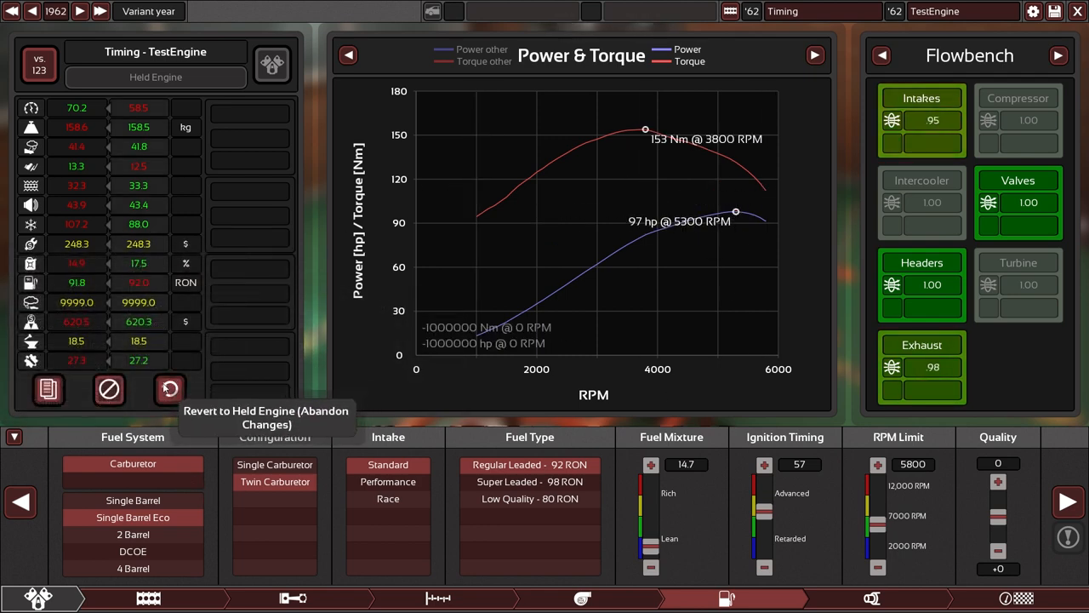
{"action": "mouse_move", "coordinate": [109, 391]}
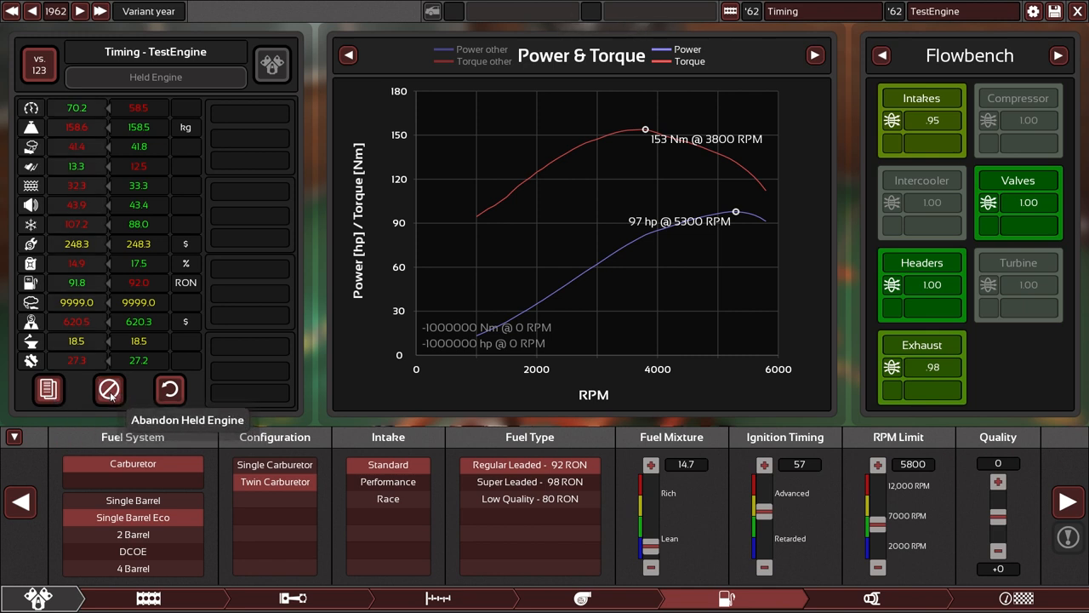
{"action": "mouse_move", "coordinate": [169, 390]}
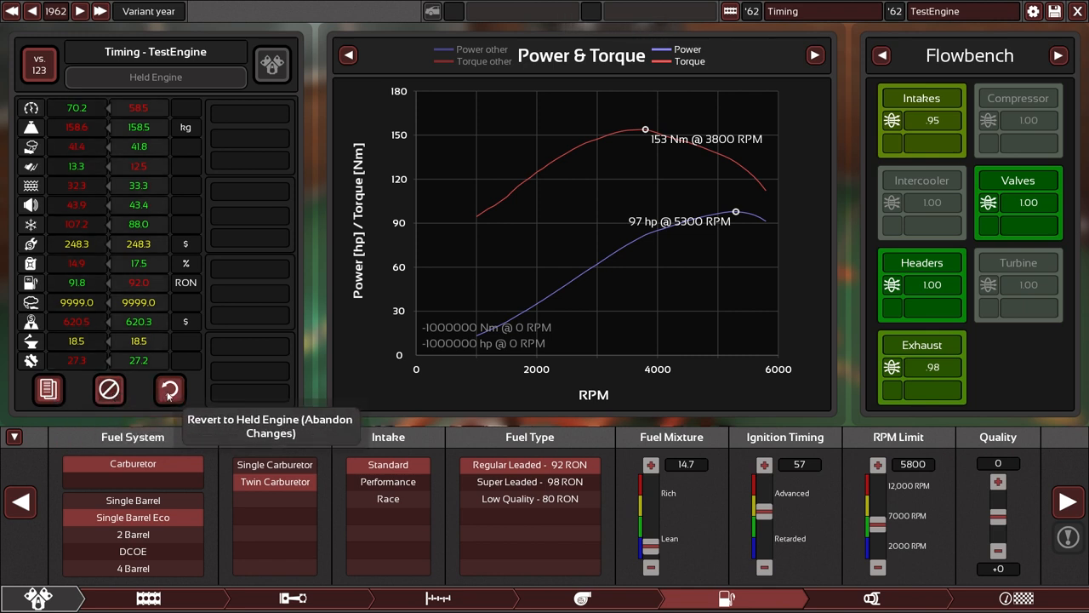
{"action": "left_click", "coordinate": [169, 389]}
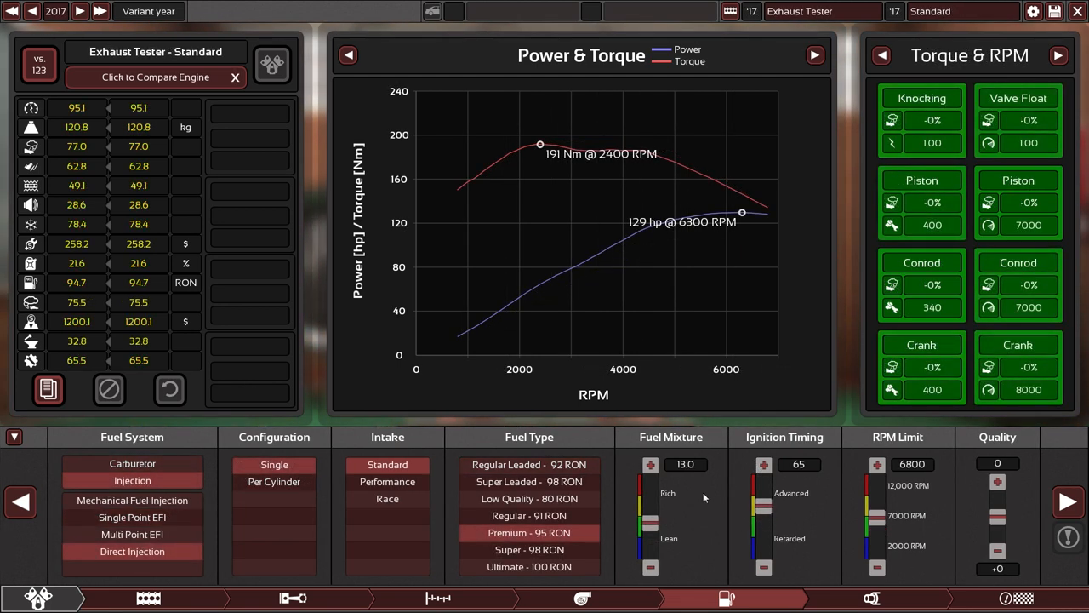
{"action": "mouse_move", "coordinate": [387, 465]}
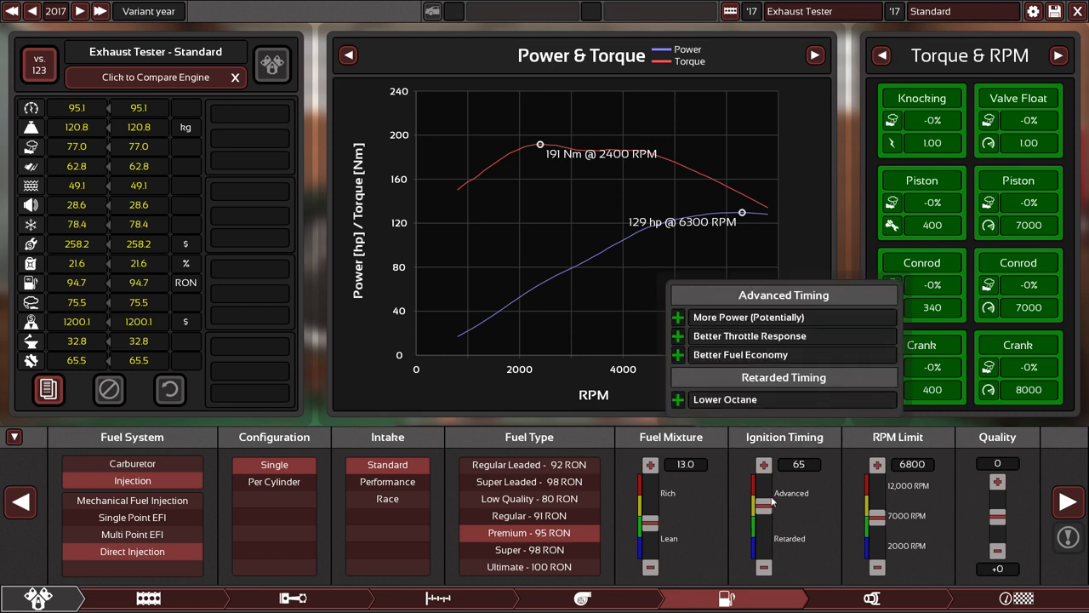
{"action": "mouse_move", "coordinate": [824, 519]}
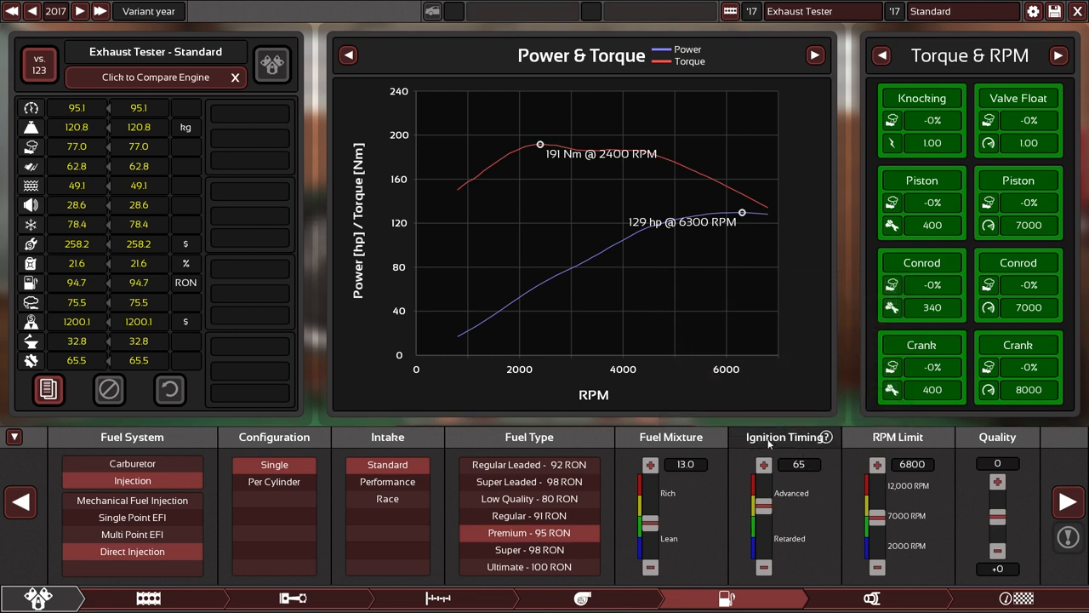
{"action": "mouse_move", "coordinate": [812, 438]}
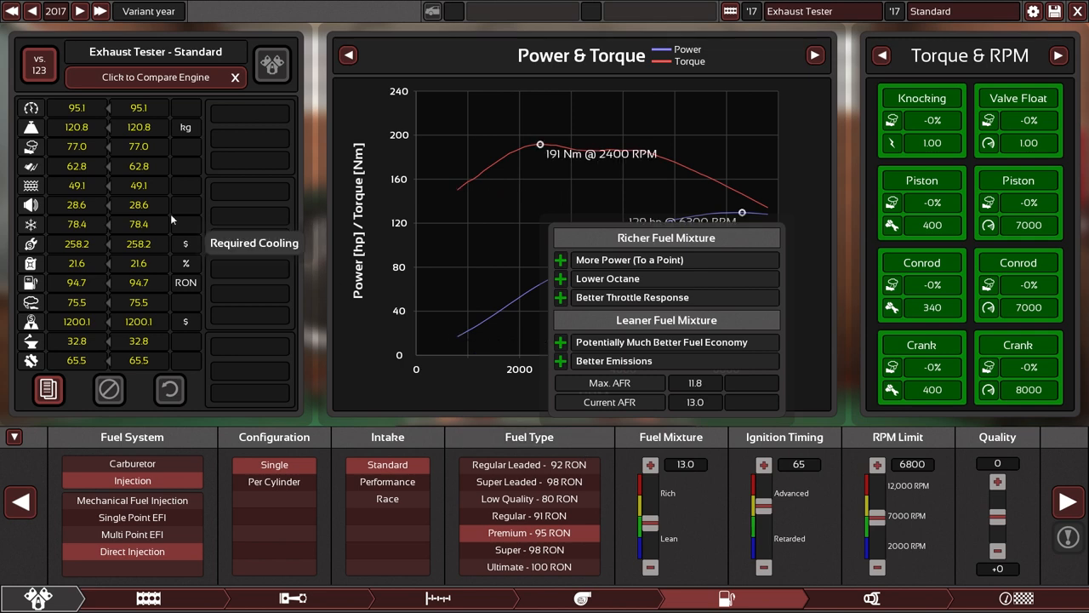
{"action": "mouse_move", "coordinate": [110, 163]}
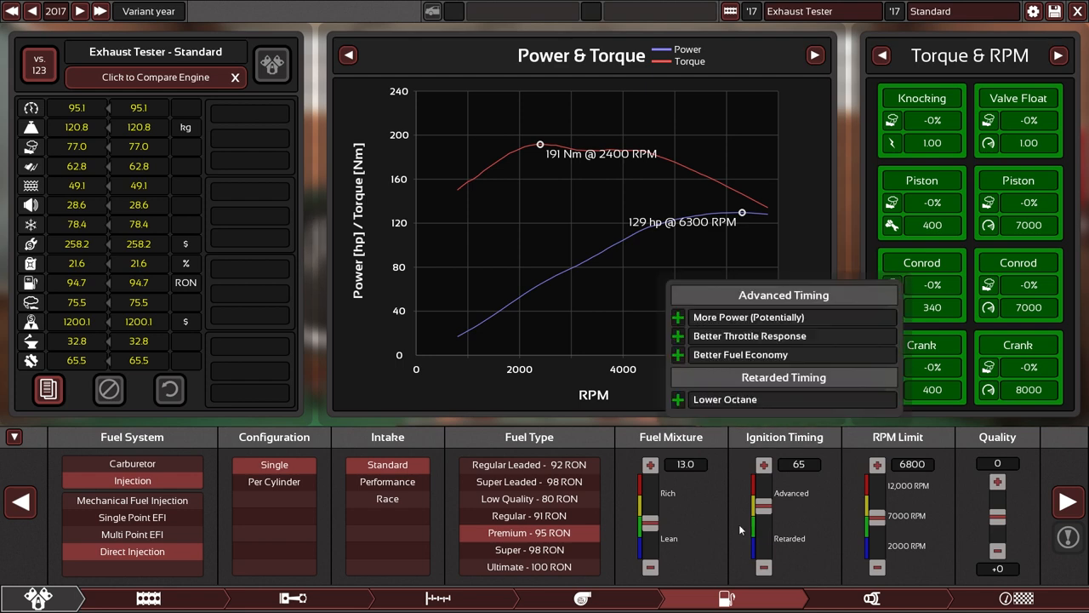
{"action": "mouse_move", "coordinate": [132, 517]}
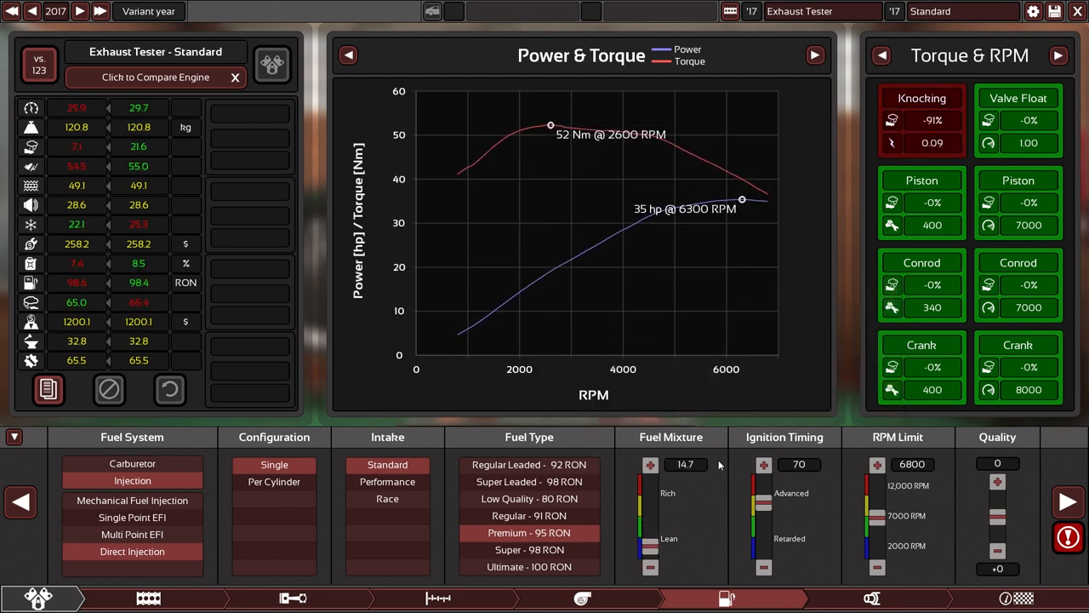
Step: Set the 2017 engine to timing 72 and mixture 14.6 for knock-free 124 hp, 182 Nm
{"action": "left_click", "coordinate": [434, 596]}
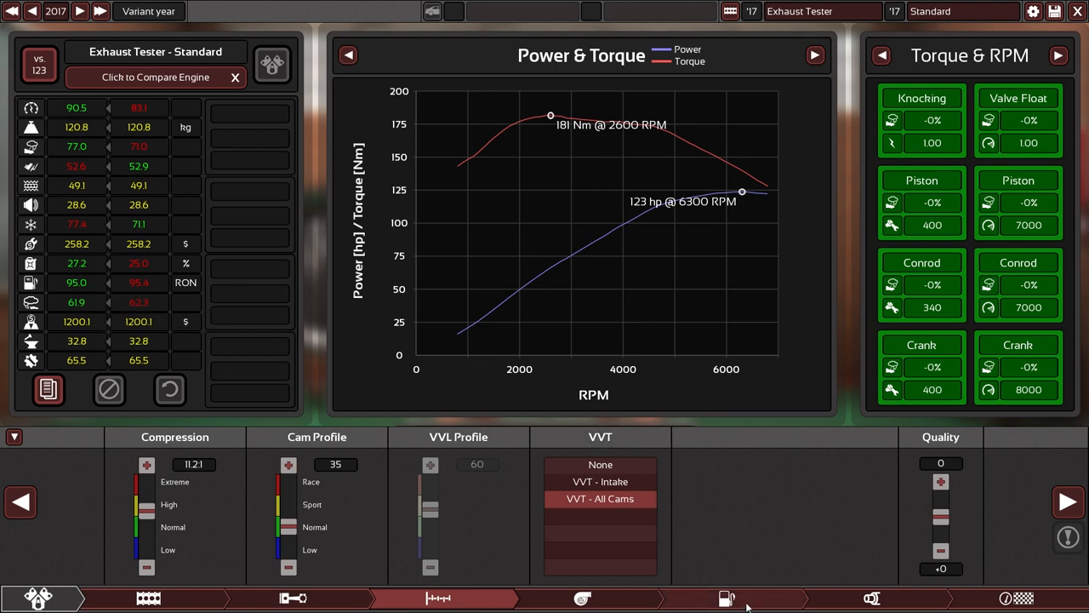
{"action": "left_click", "coordinate": [727, 597]}
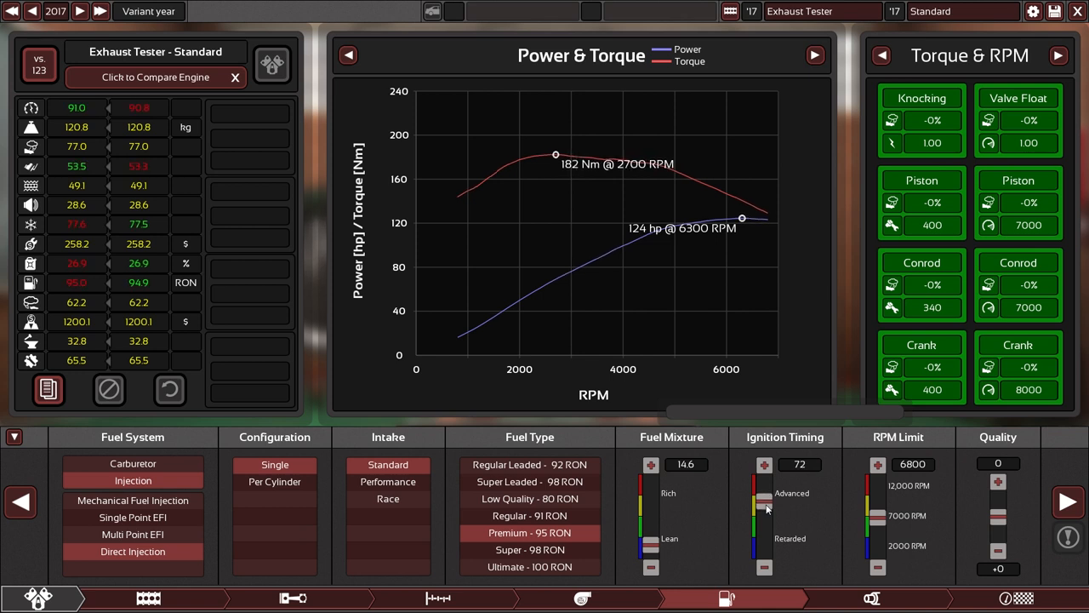
{"action": "mouse_move", "coordinate": [775, 516]}
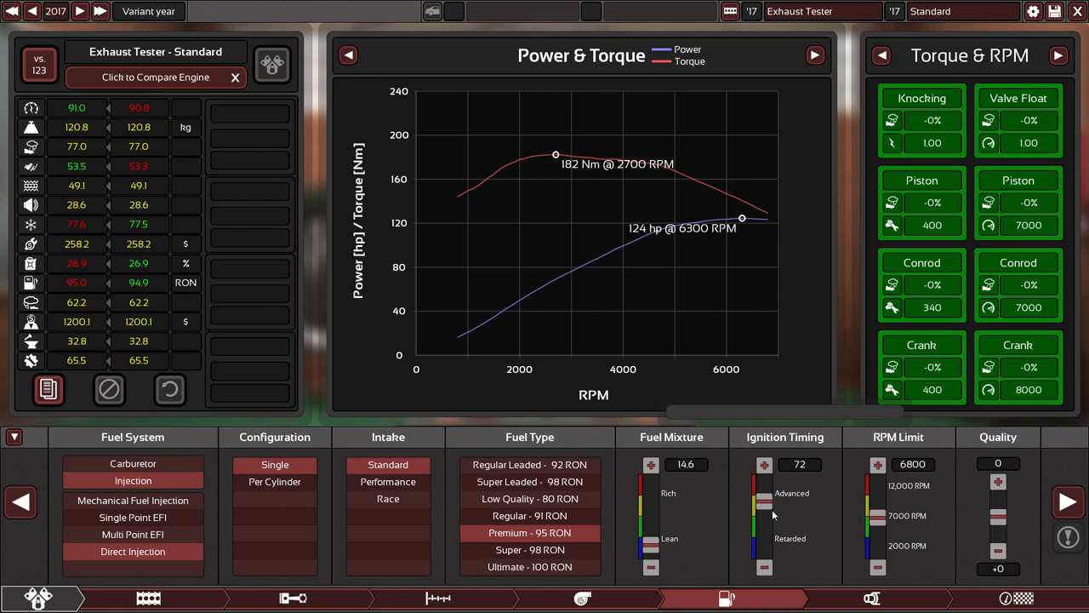
{"action": "mouse_move", "coordinate": [768, 506]}
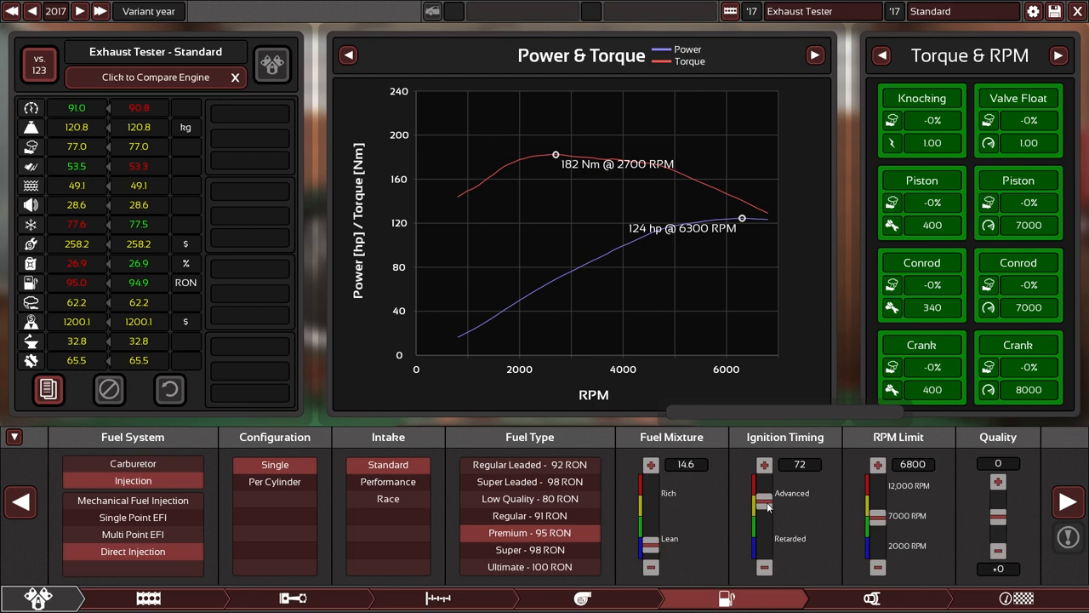
{"action": "mouse_move", "coordinate": [651, 542]}
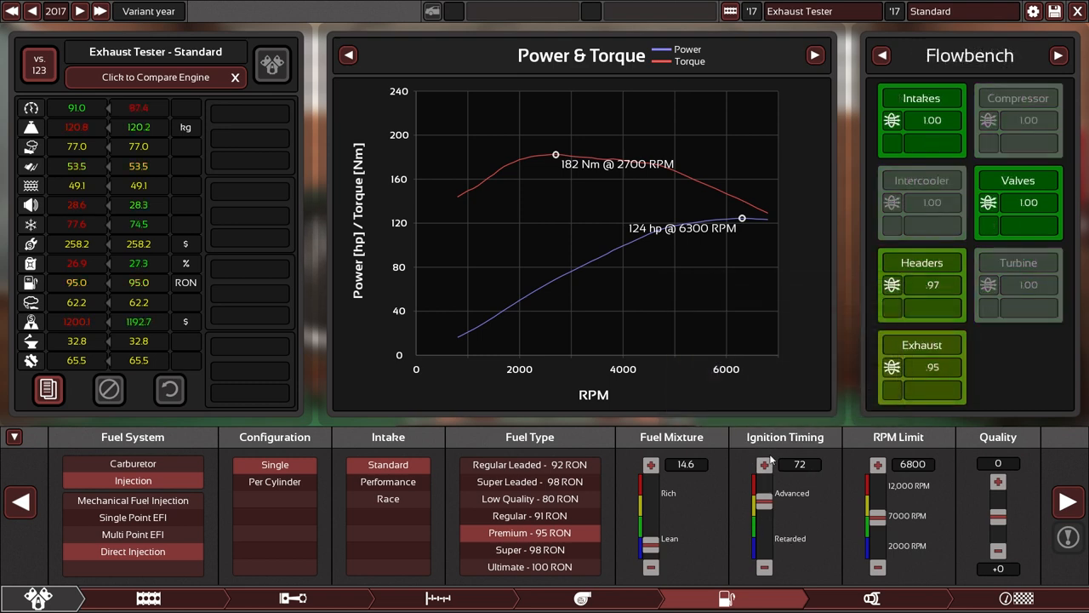
{"action": "mouse_move", "coordinate": [781, 489]}
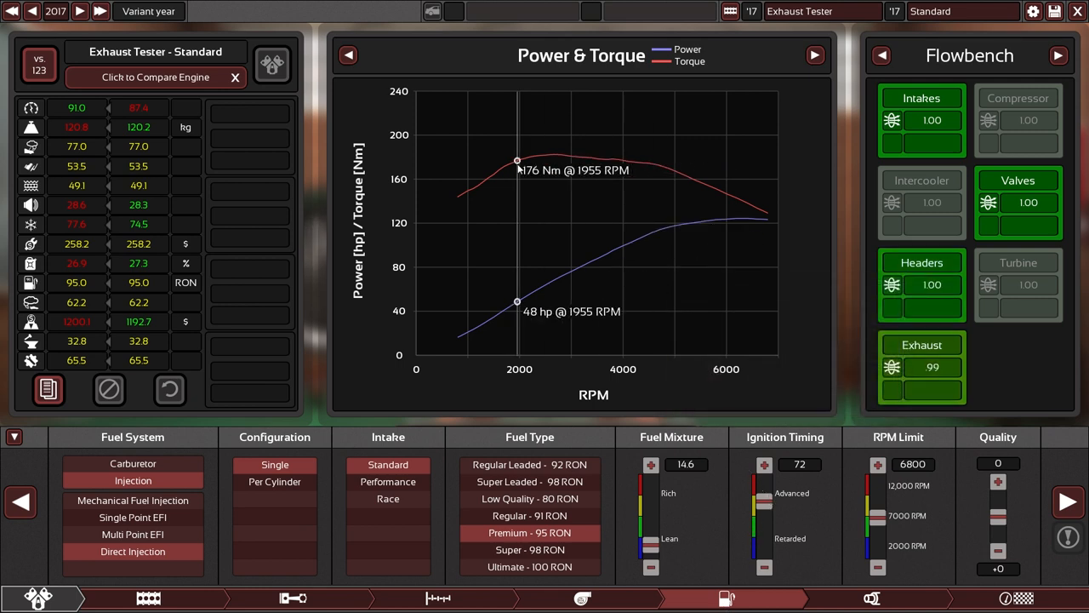
{"action": "mouse_move", "coordinate": [613, 138]}
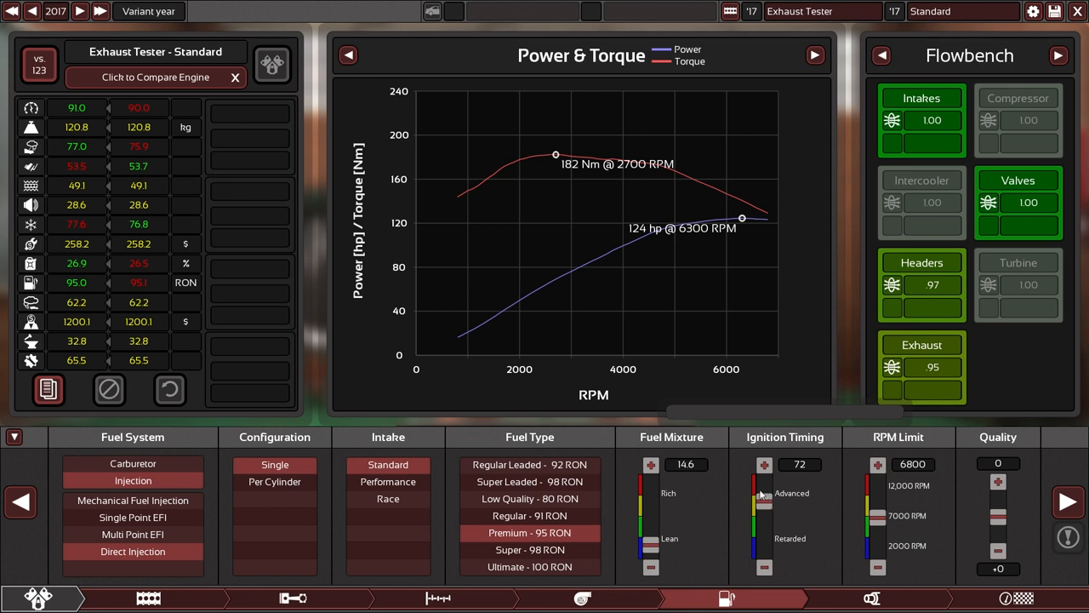
{"action": "mouse_move", "coordinate": [762, 499]}
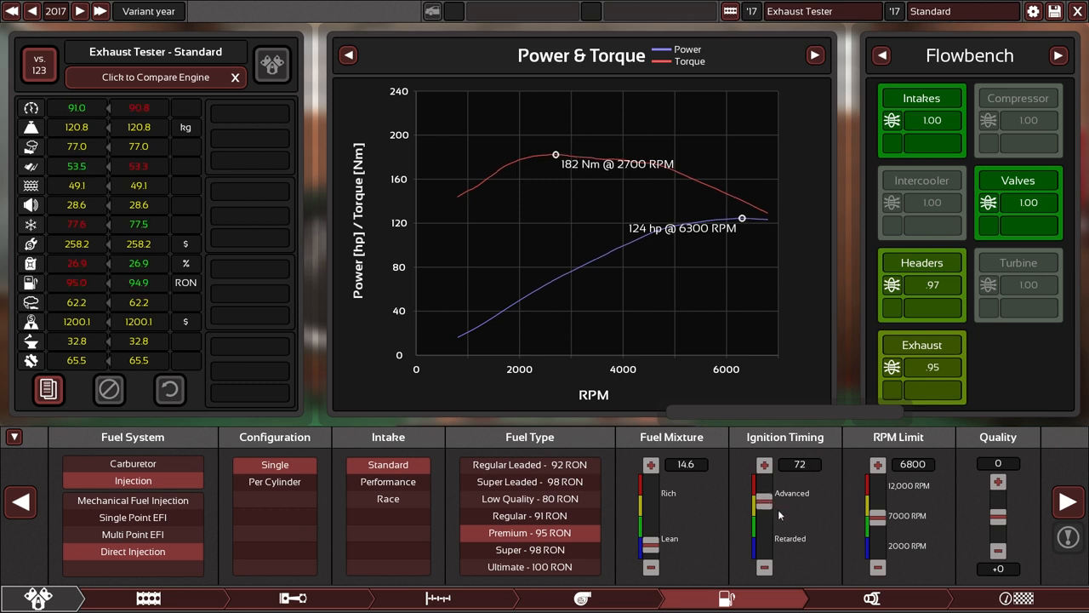
{"action": "mouse_move", "coordinate": [781, 520]}
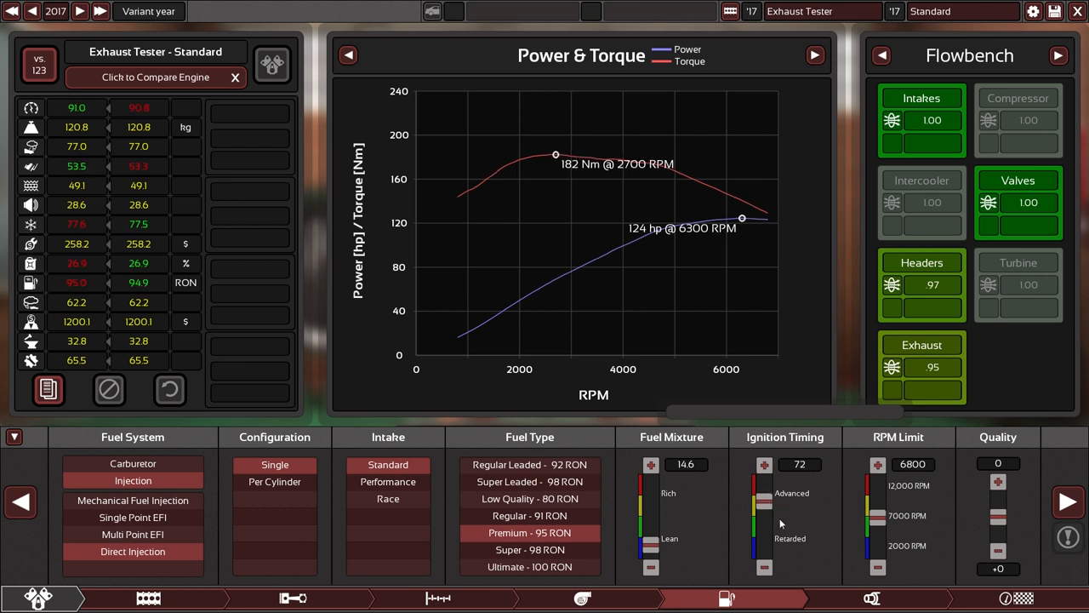